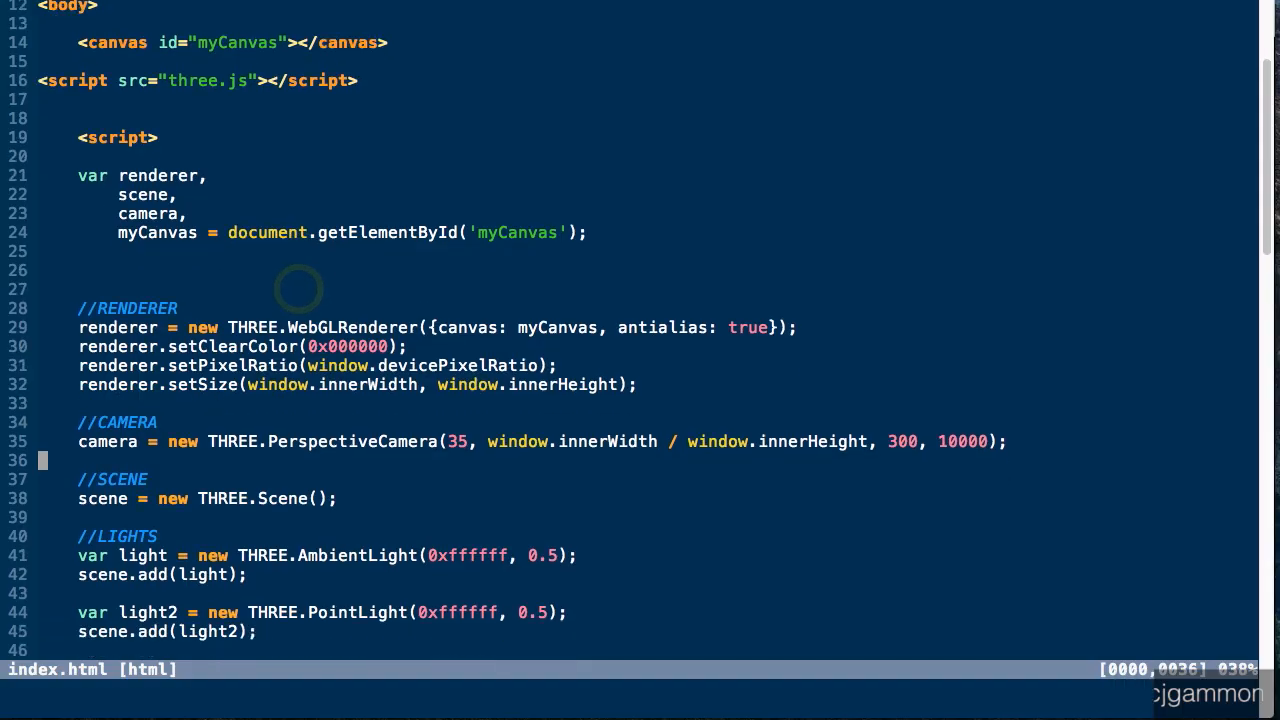
- Under the MATERIAL comment, declare var material = new THREE.MeshBasicMaterial()
scroll("down", 3)
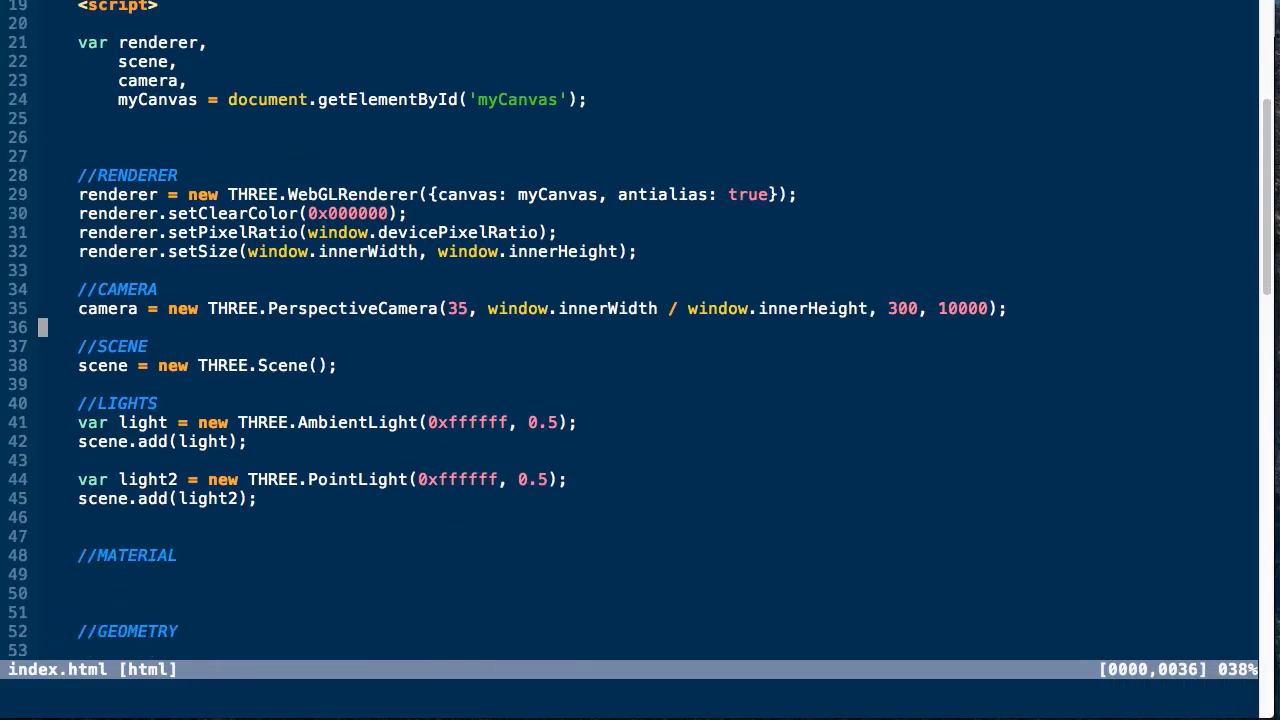
scroll("down", 3)
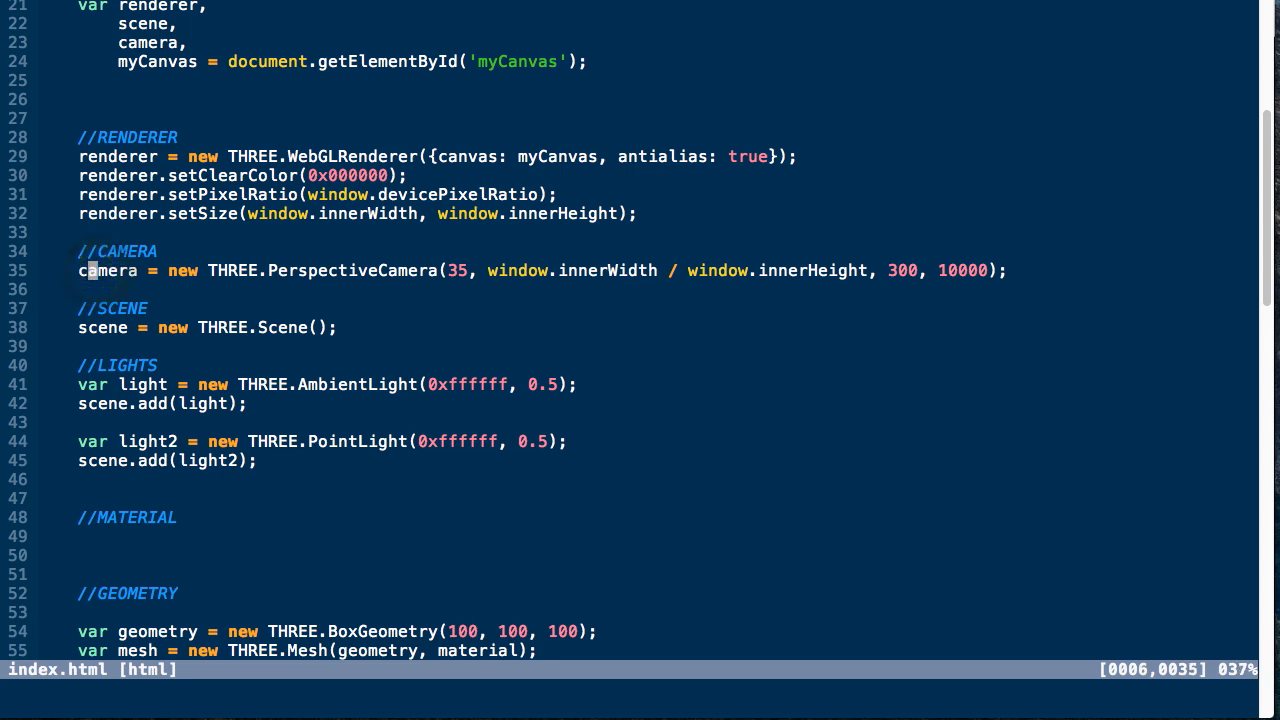
scroll("down", 3)
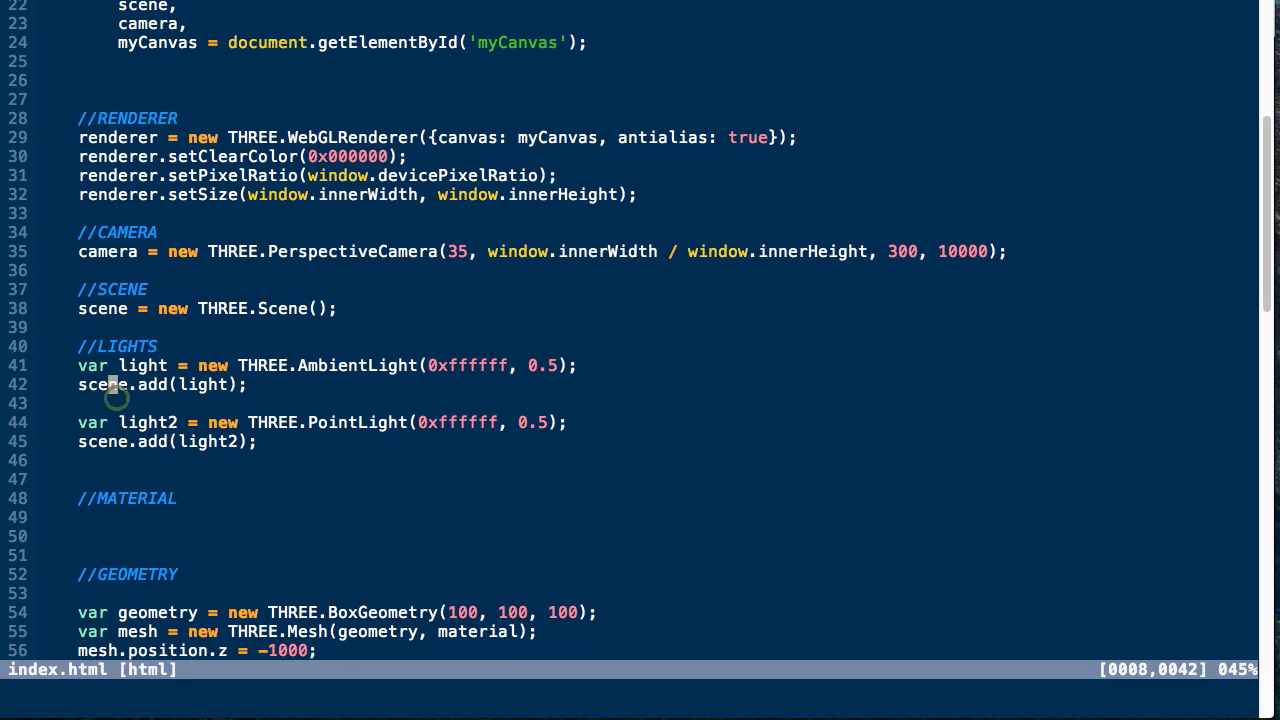
scroll("down", 3)
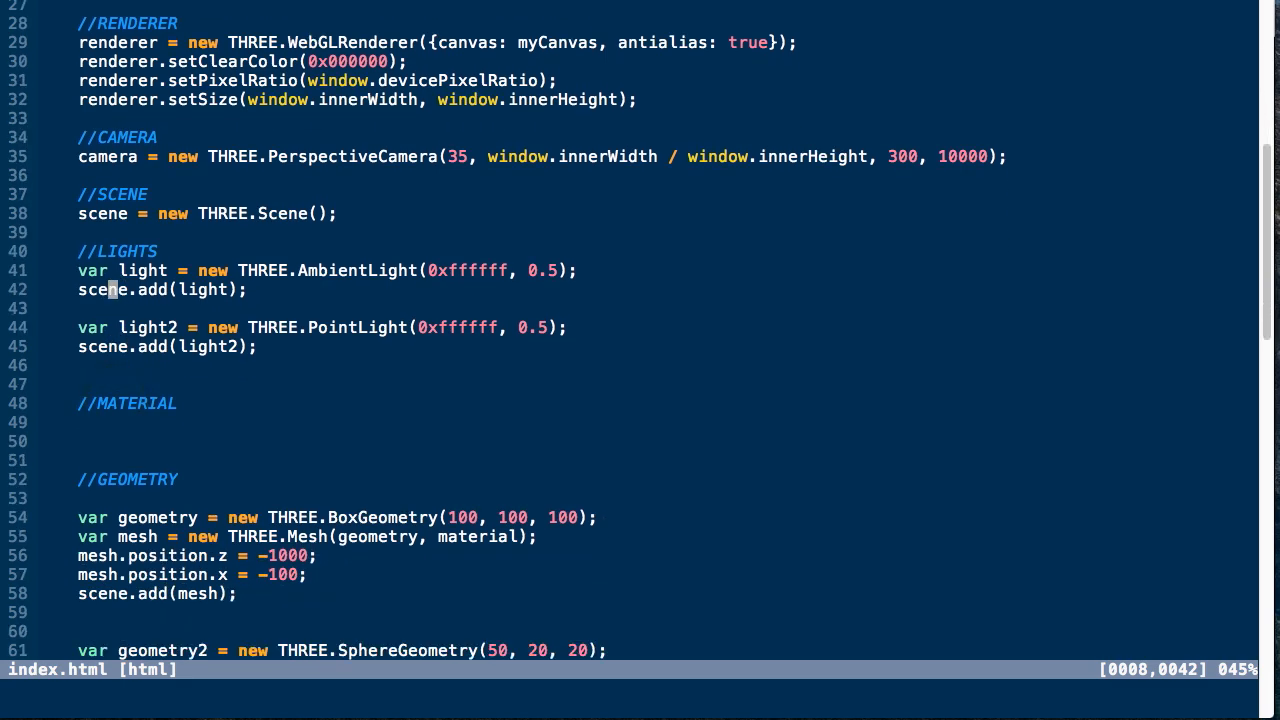
scroll("down", 3)
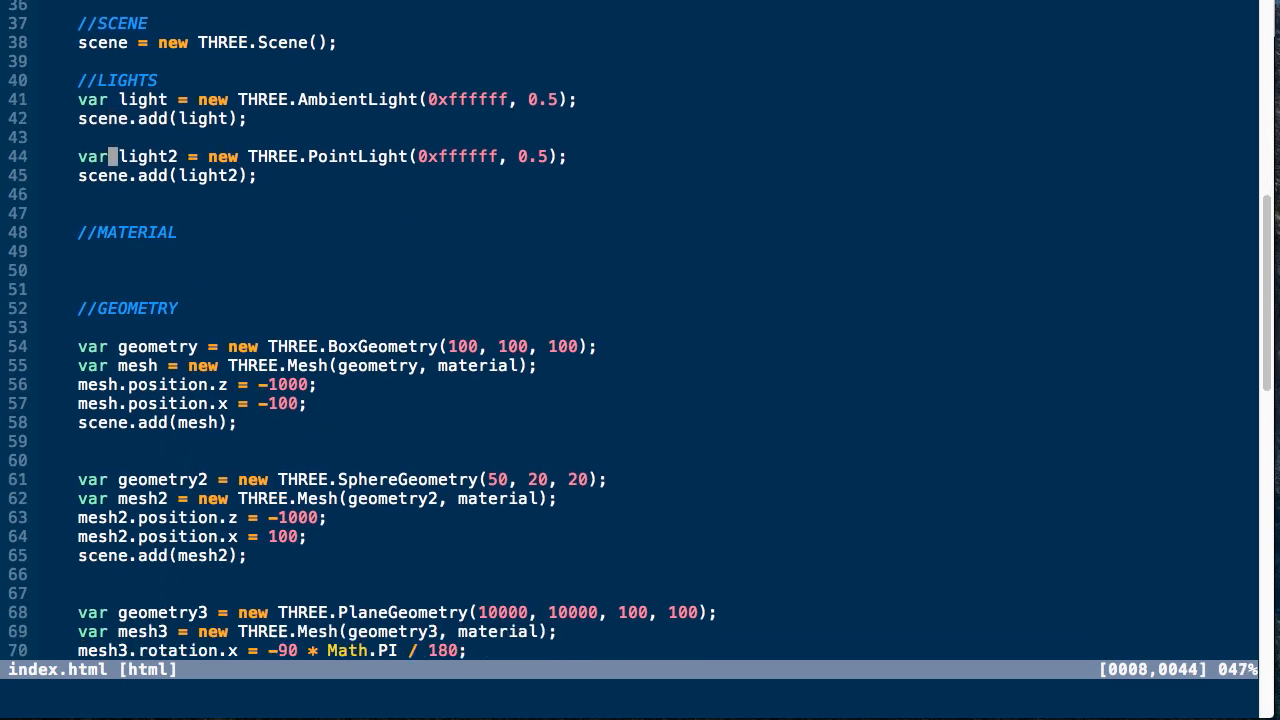
scroll("down", 3)
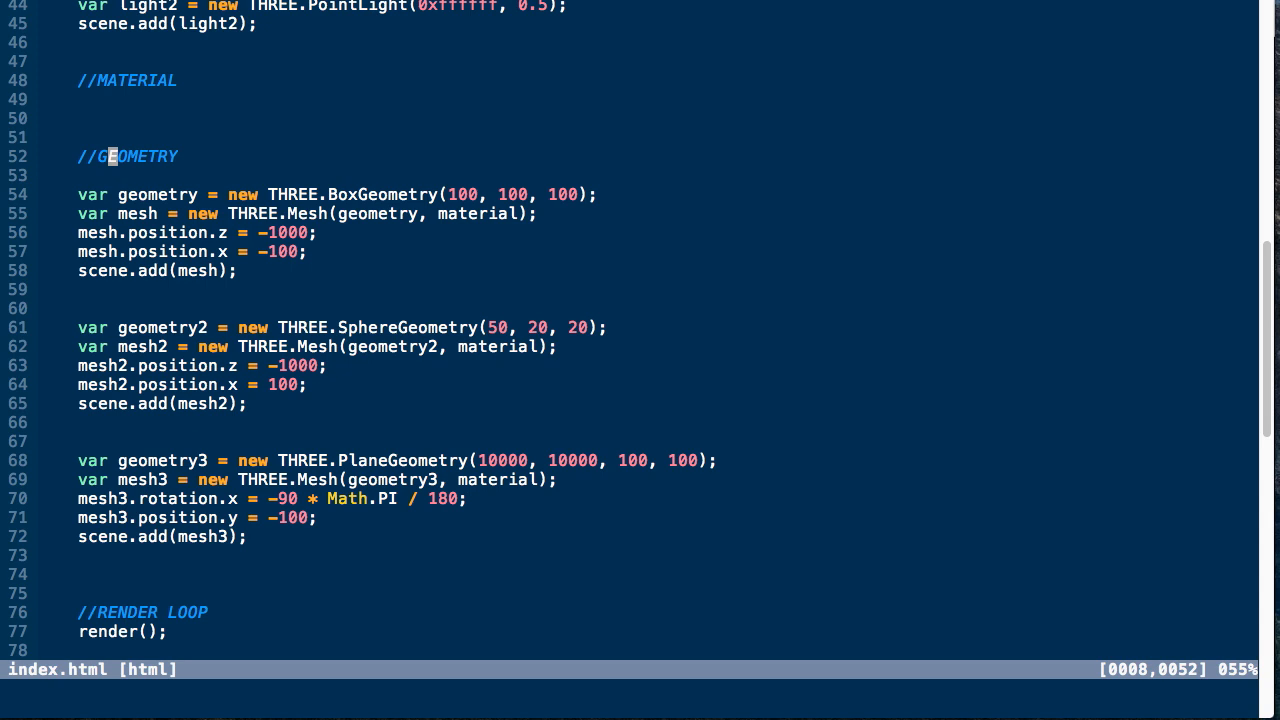
mouse_move(342, 194)
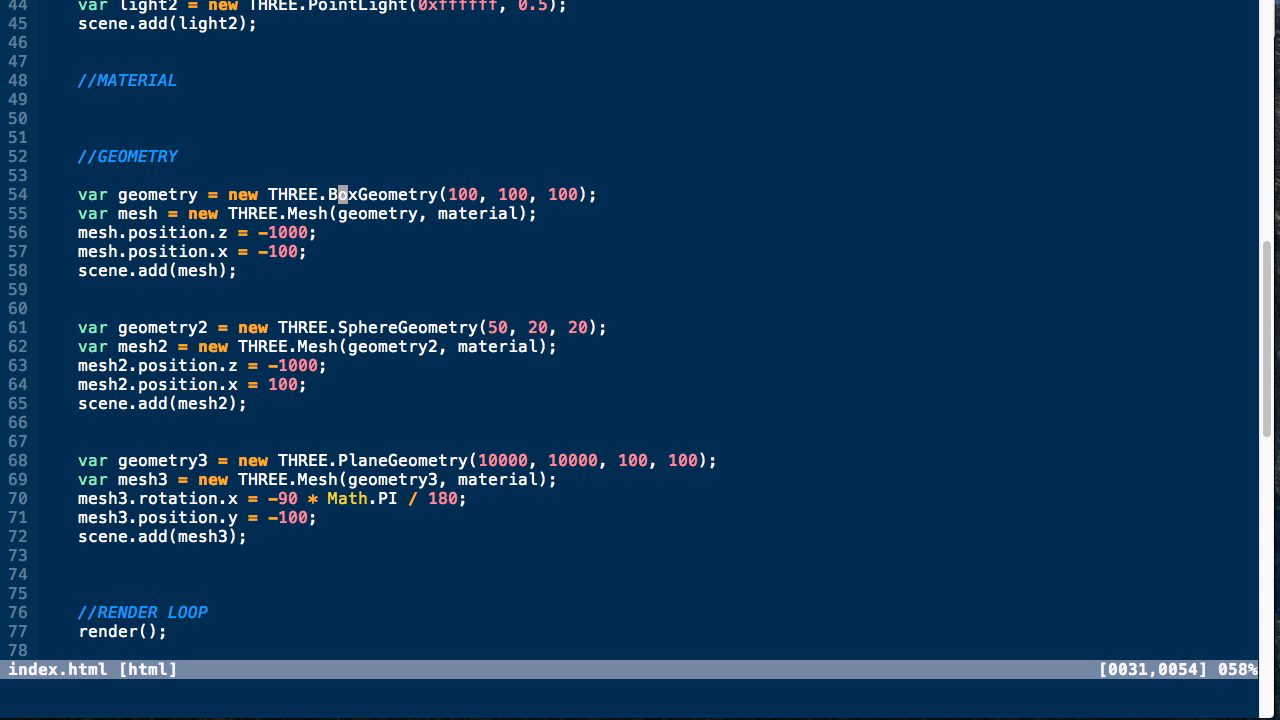
scroll("down", 3)
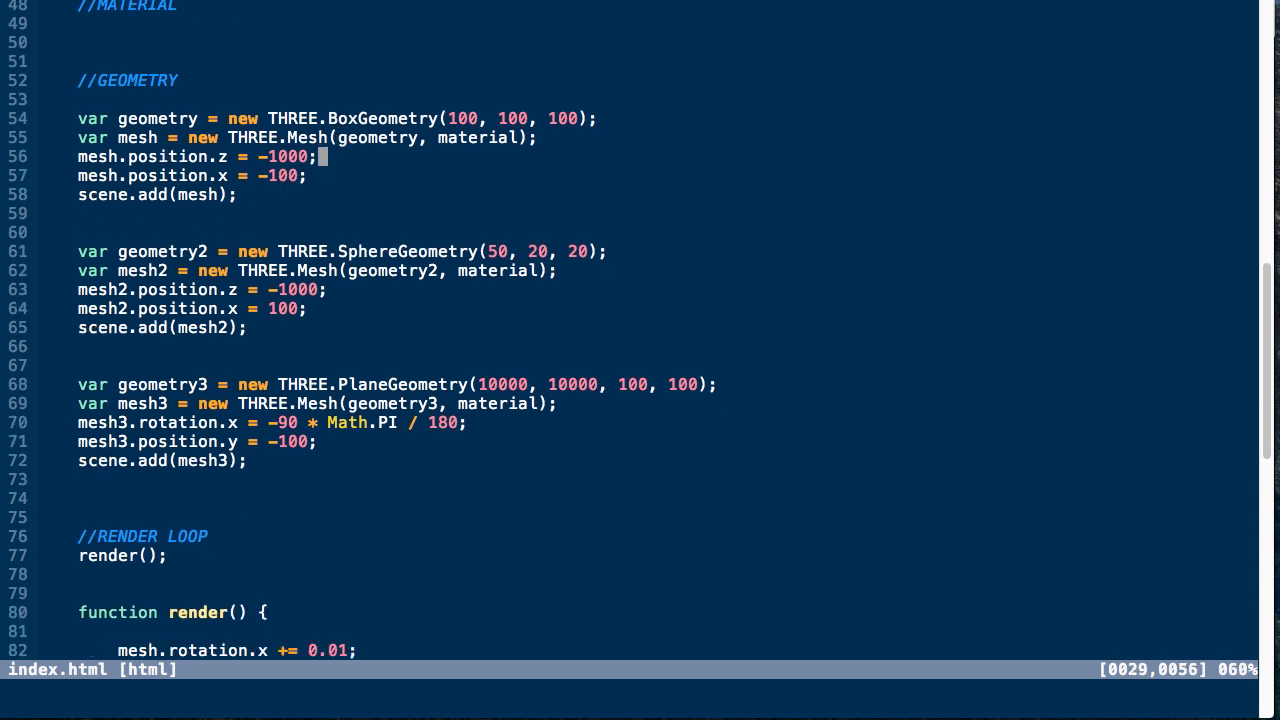
scroll("down", 3)
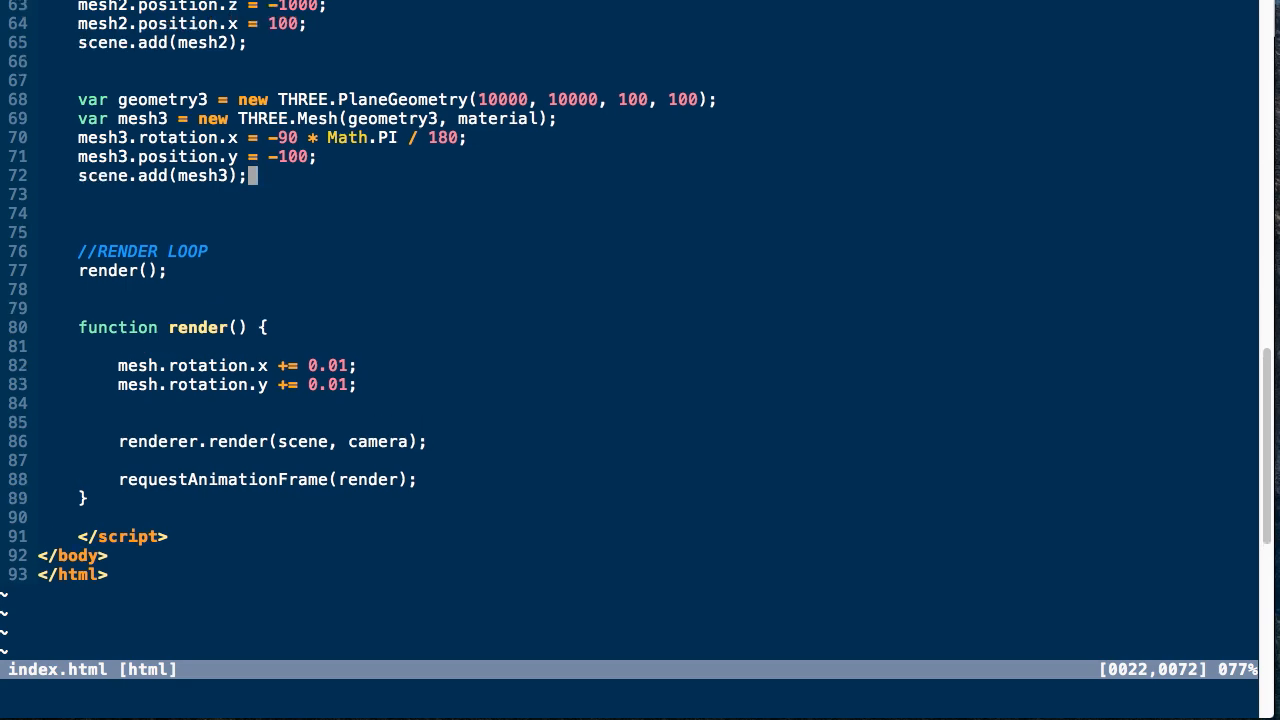
scroll("up", 3)
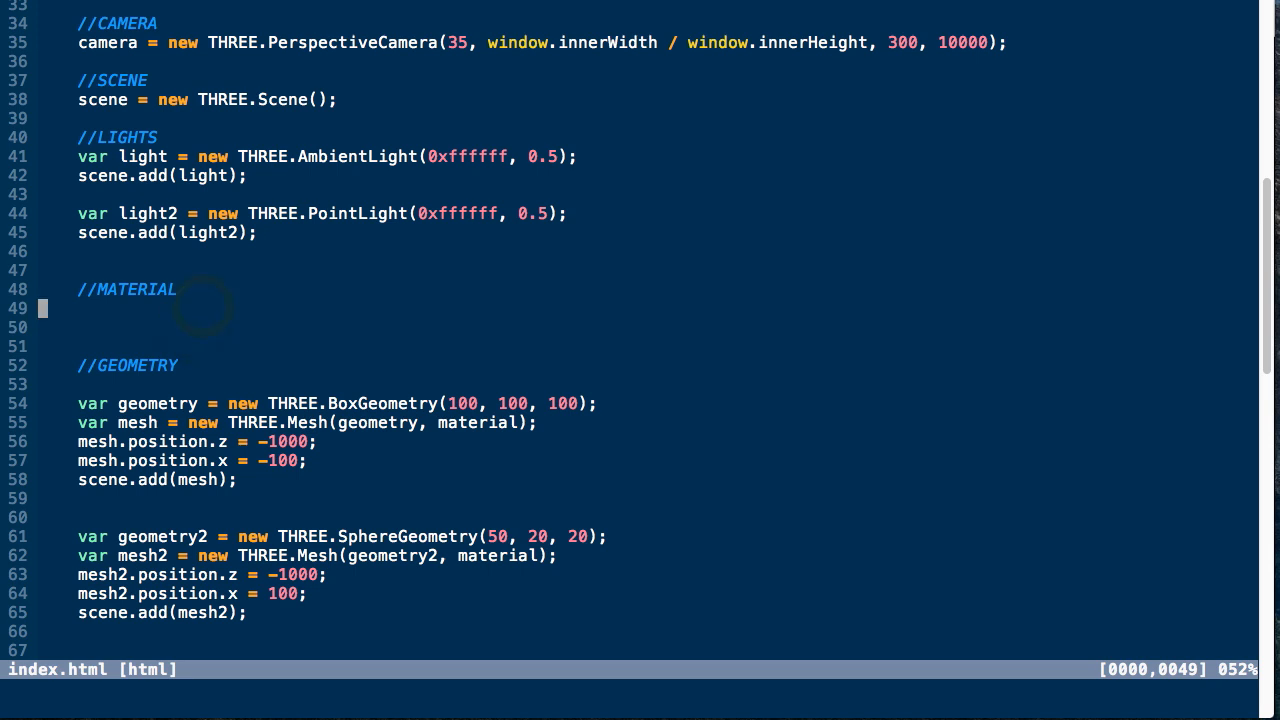
type("var")
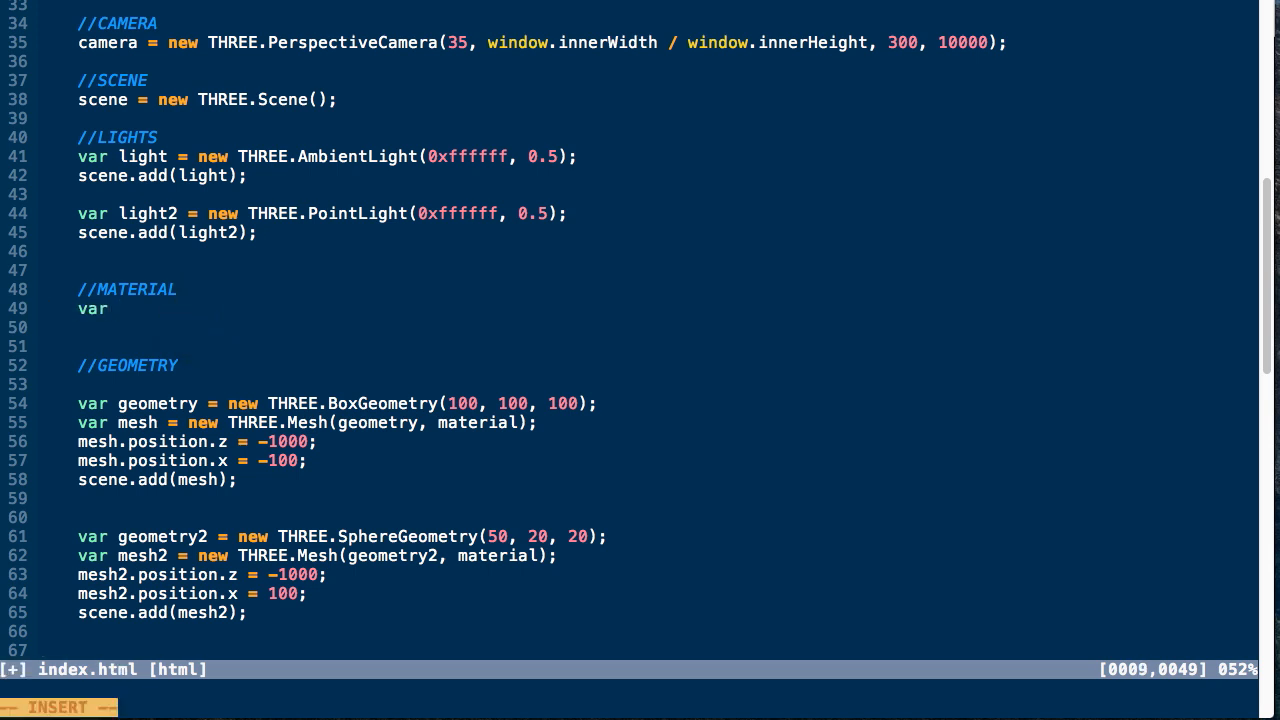
type("material = new THREE.MeshBasicMaterial();")
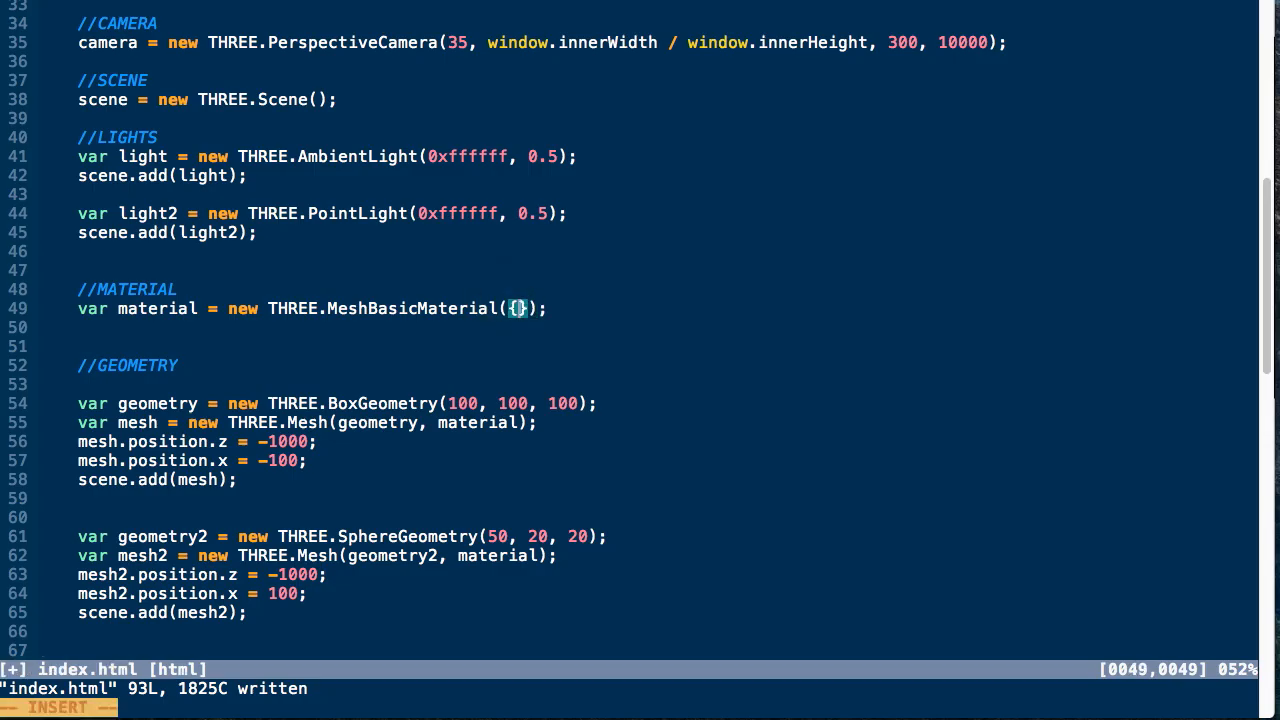
- Give the material red color, transparent true, opacity 0.5, wireframe true and wireframeLinewidth
type("color: 0xff0000,")
type("transp")
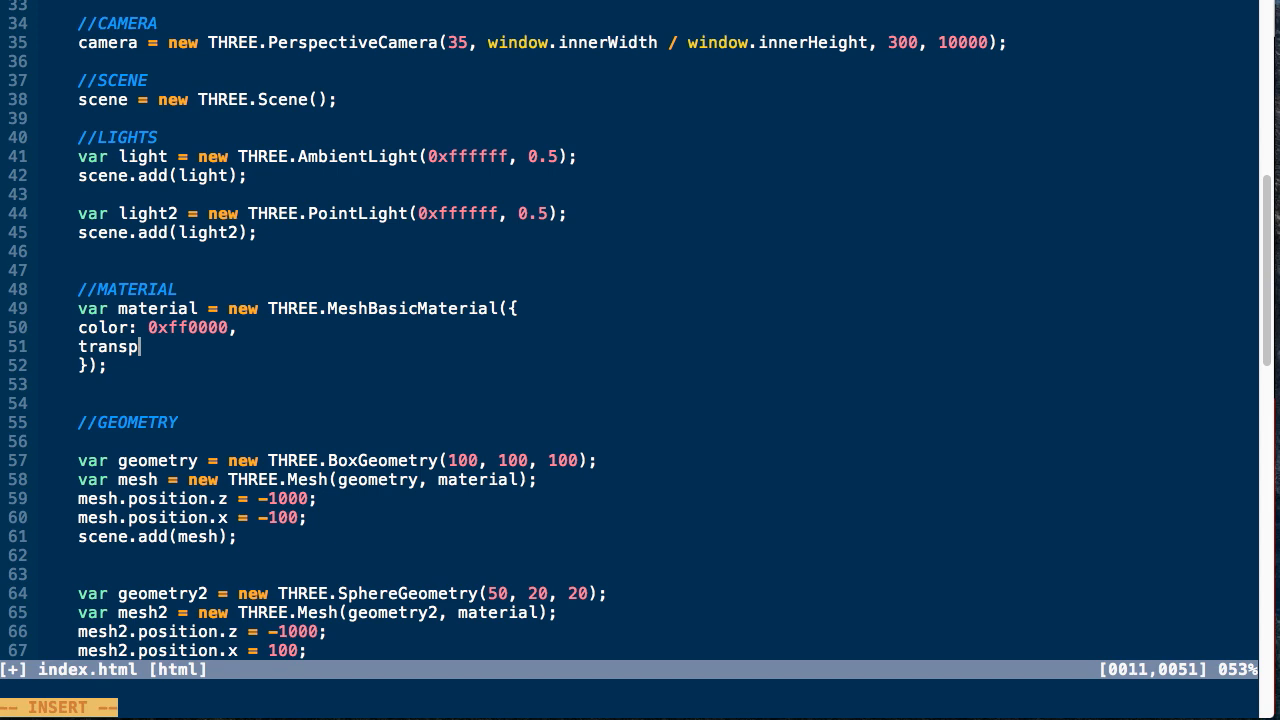
type("arent: true,")
type("opac")
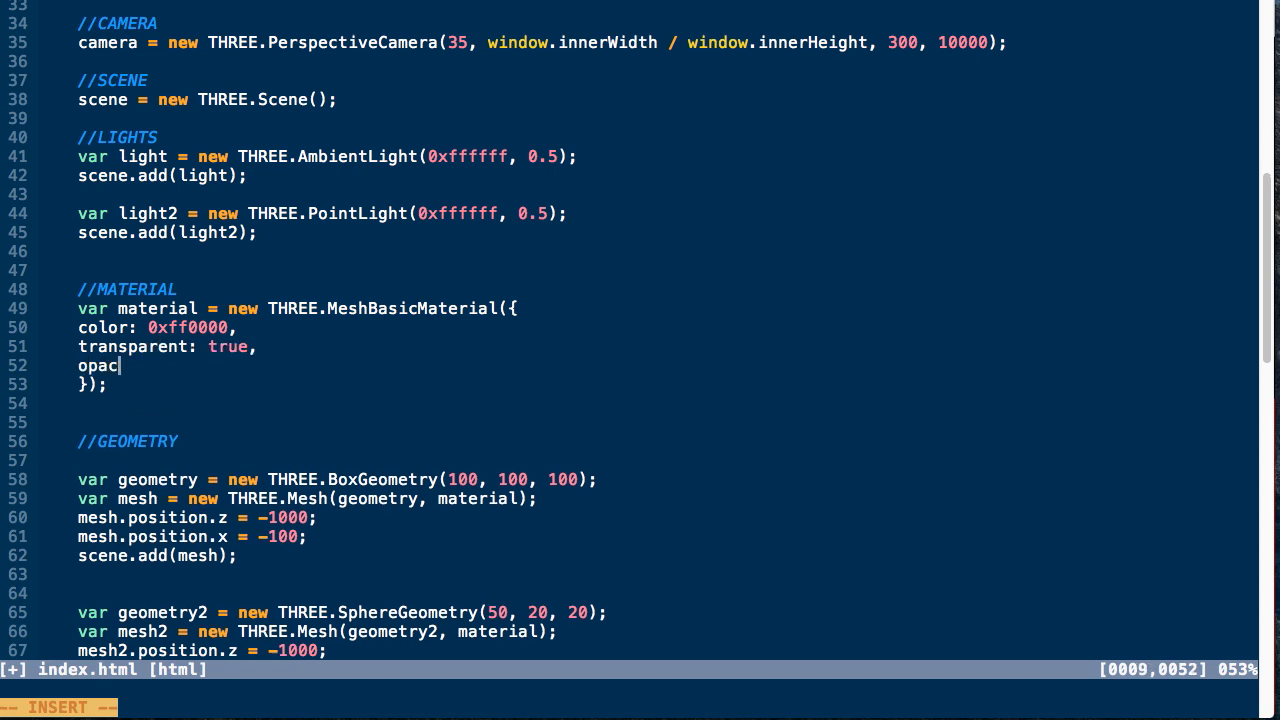
type("ity: 0.5")
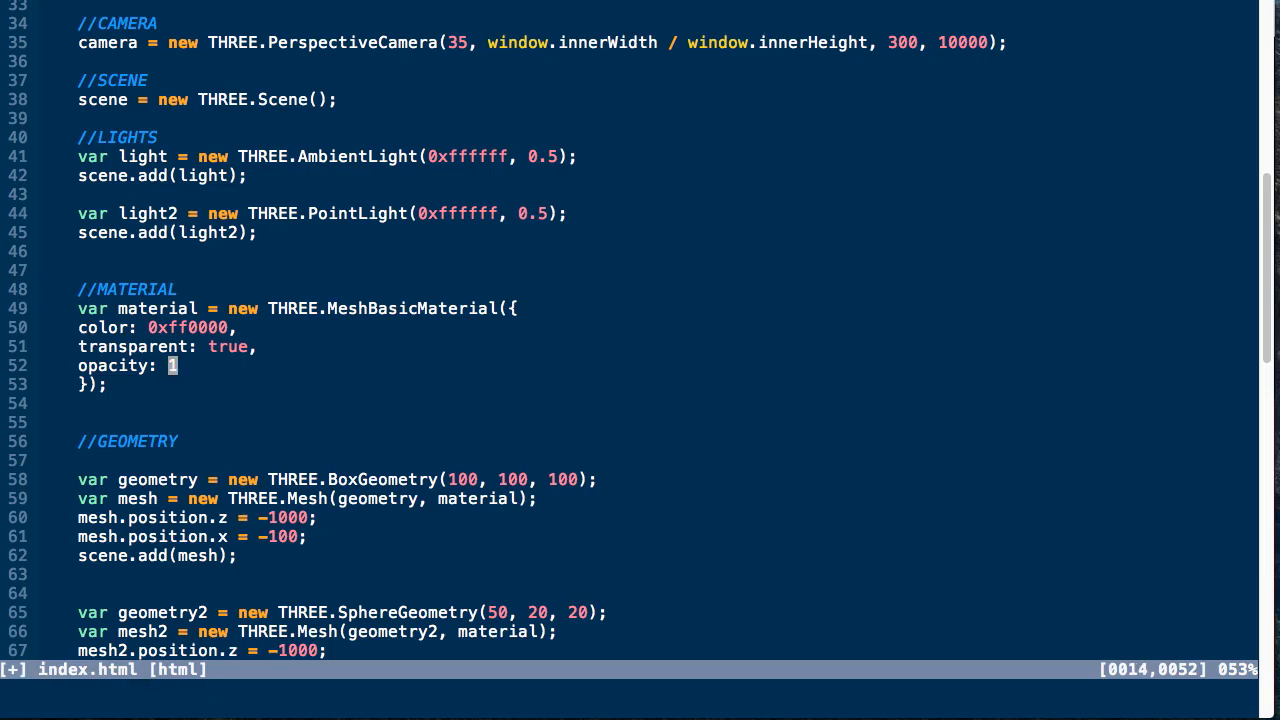
type("wire")
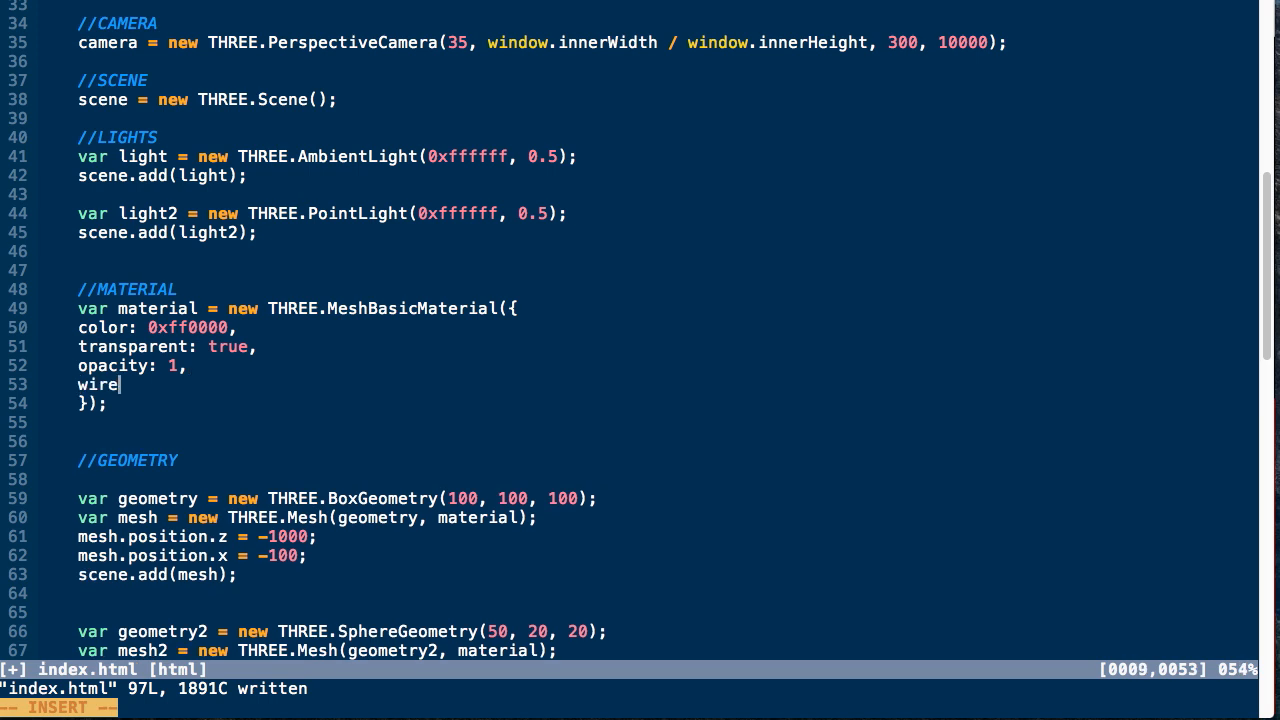
type("frame: true")
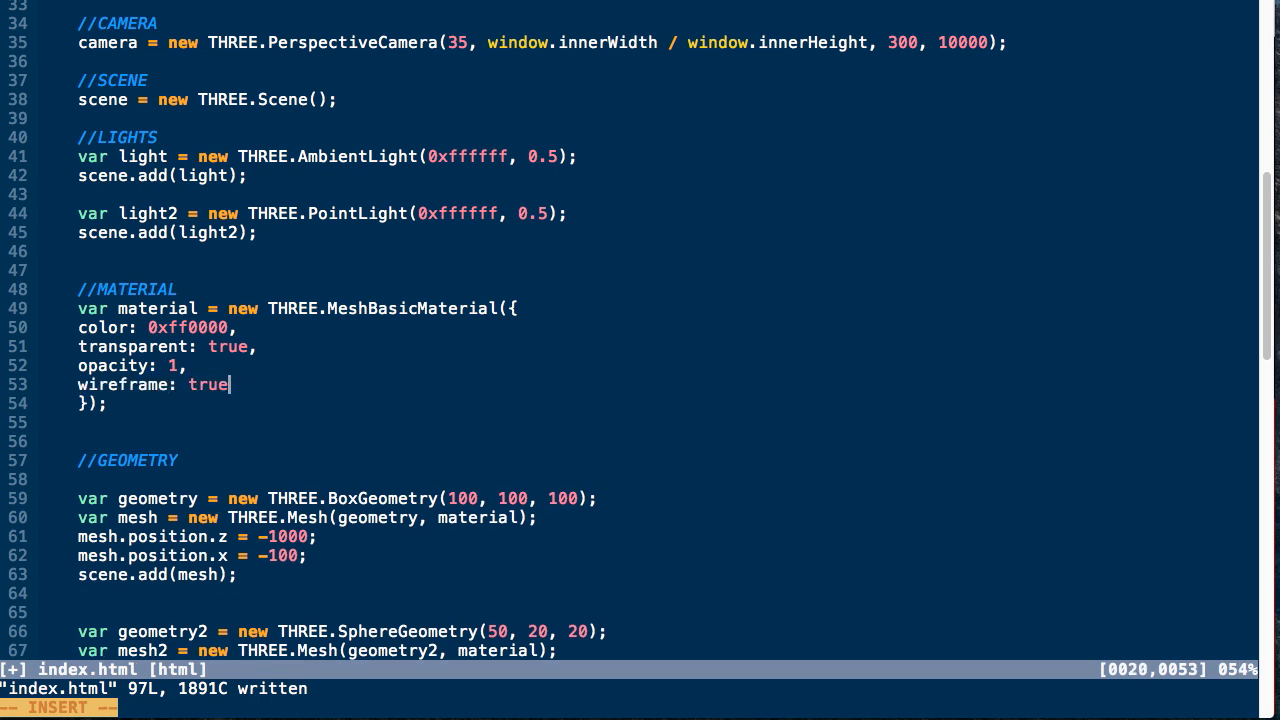
key("Escape")
type("wireframe")
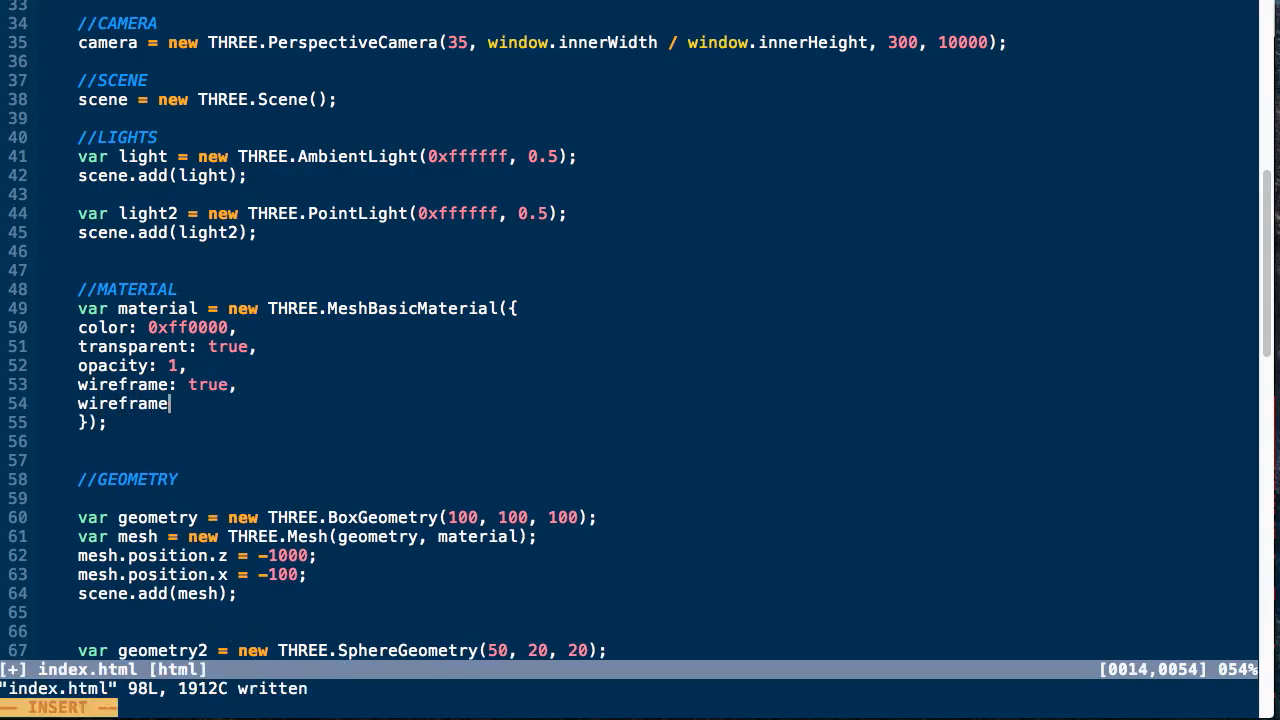
type("Linewidth: 5,")
type("wireframeLinejoin: 'round',")
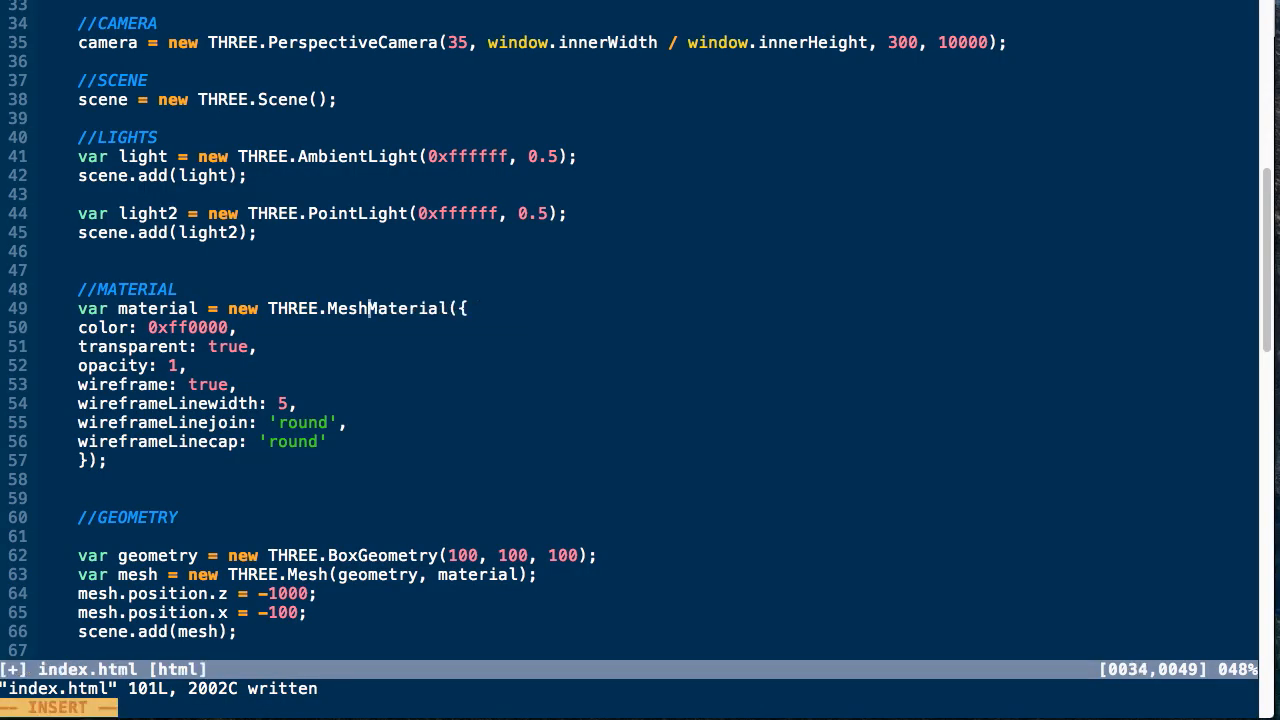
- Rename MeshBasicMaterial to MeshNormalMaterial and check the rainbow-shaded cube and sphere in Chrome
type("Normal")
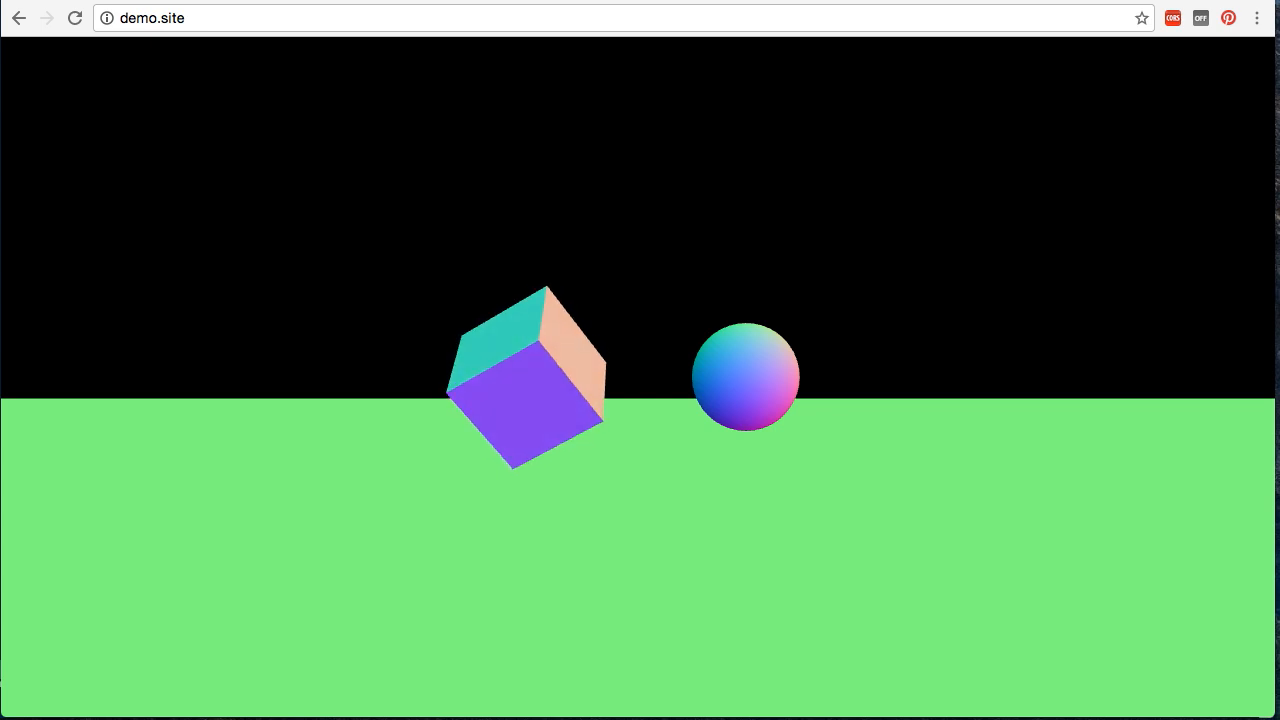
key("alt+tab")
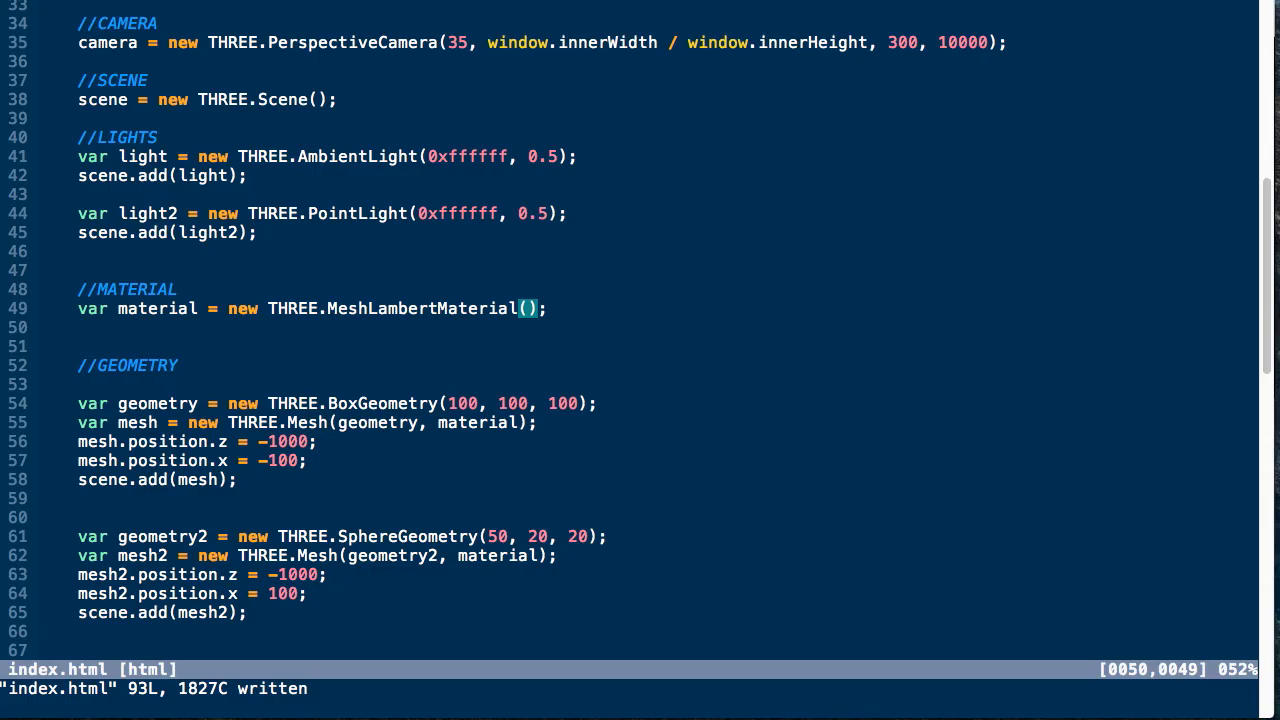
- Give the Lambert material color 0xF3FFE2 and red emissive 0xff0000, then preview it
type("({")
type("color: 0xF3")
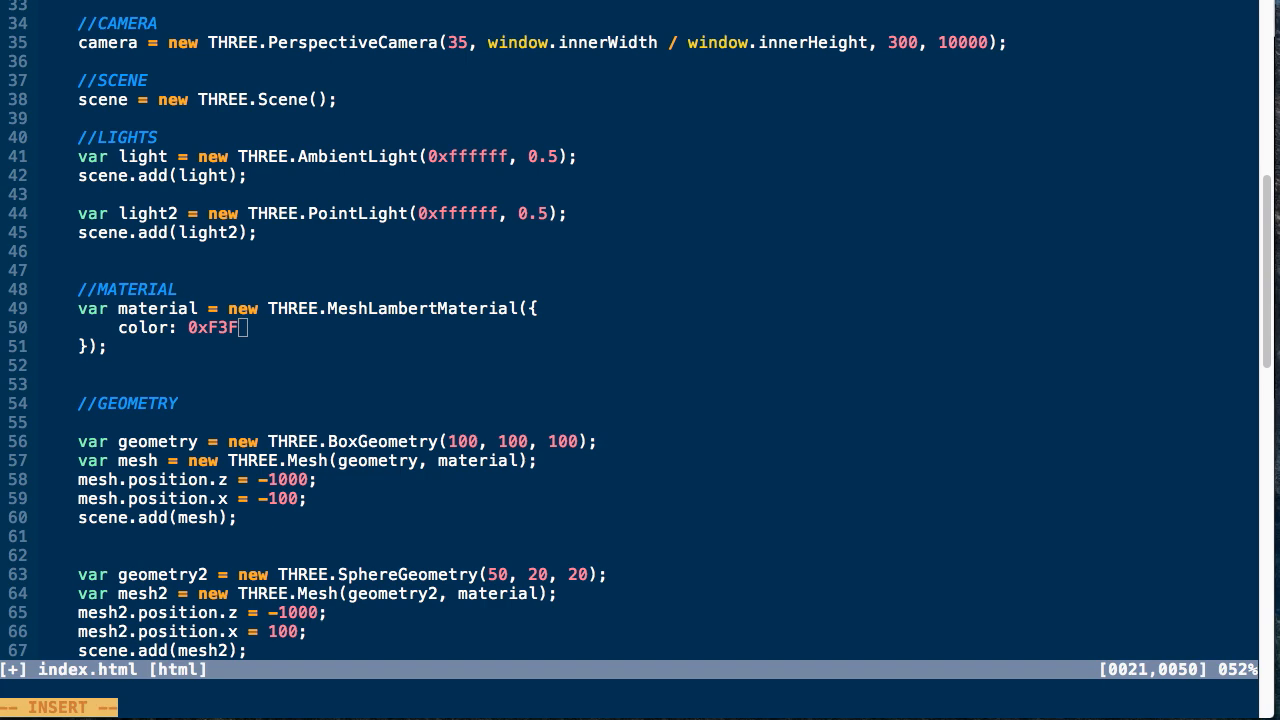
type("FE2,")
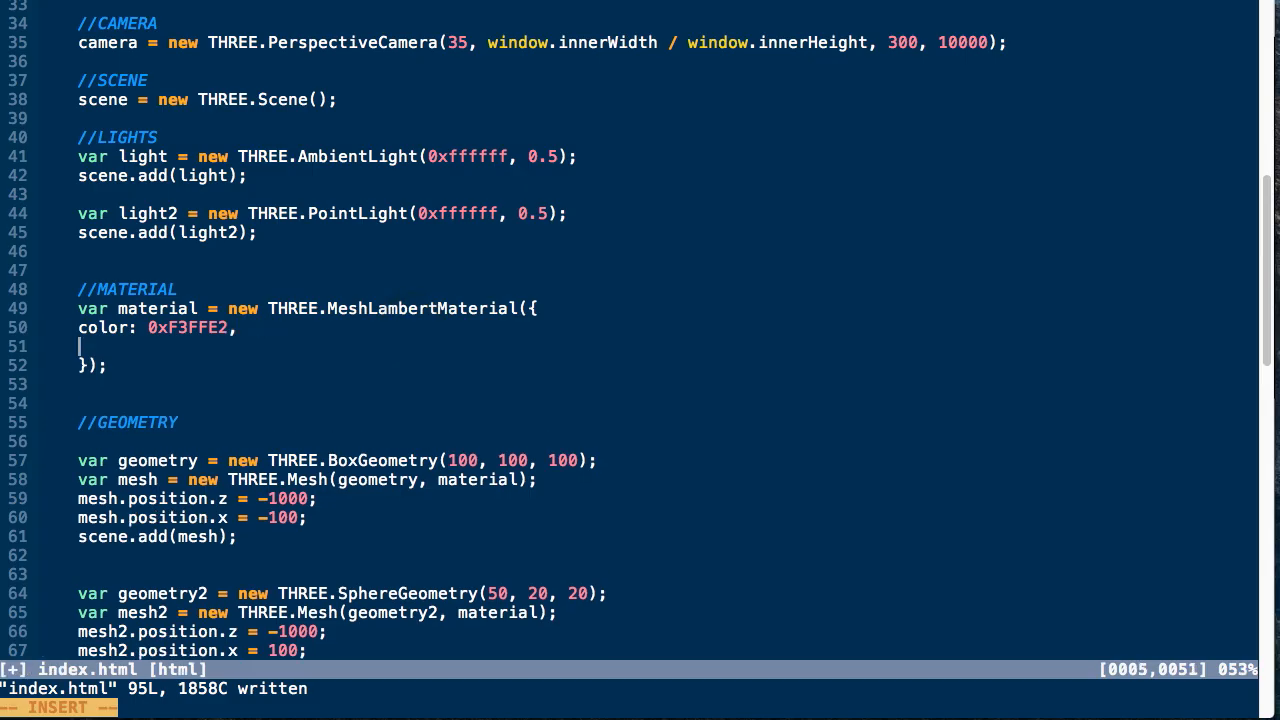
type("emissi")
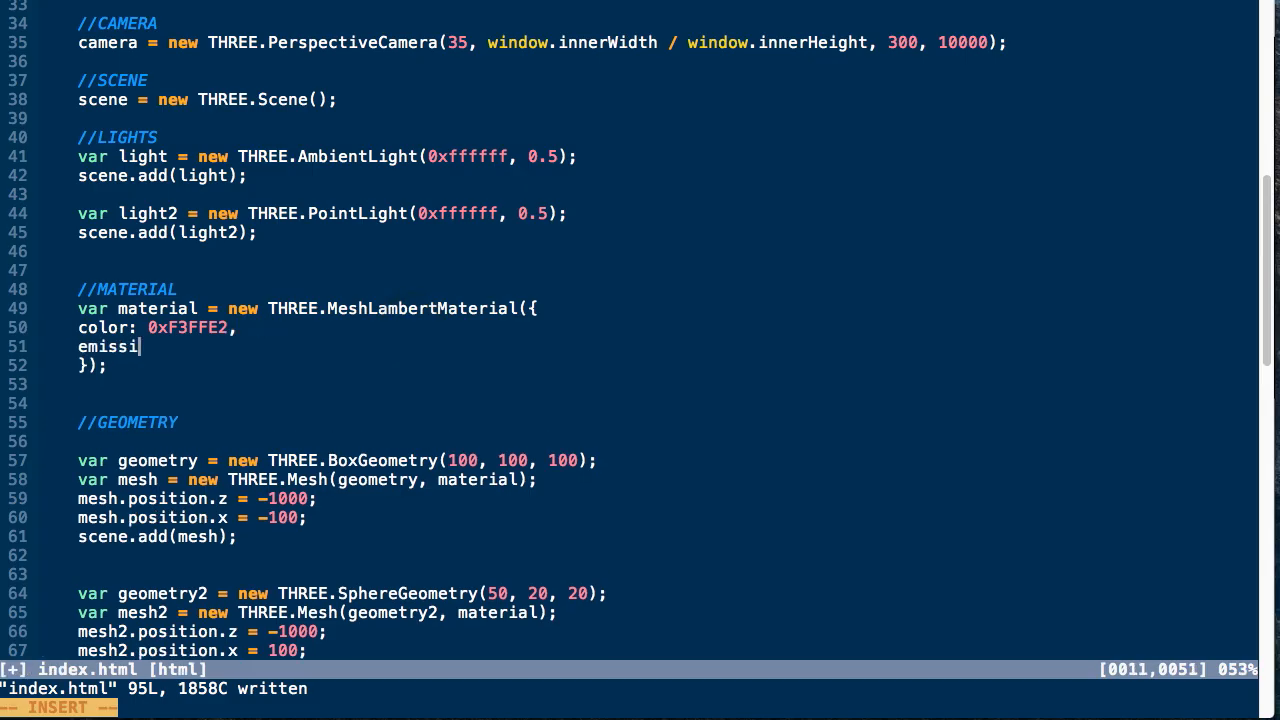
type("ve:")
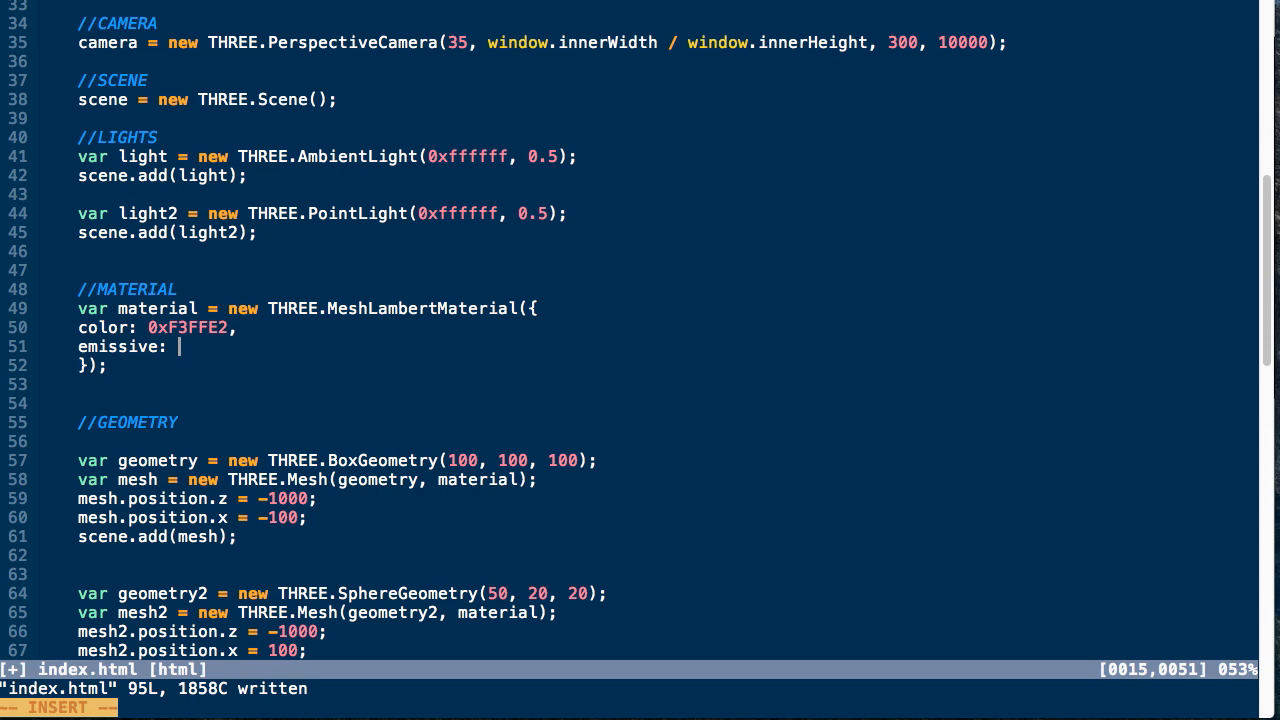
type("0x")
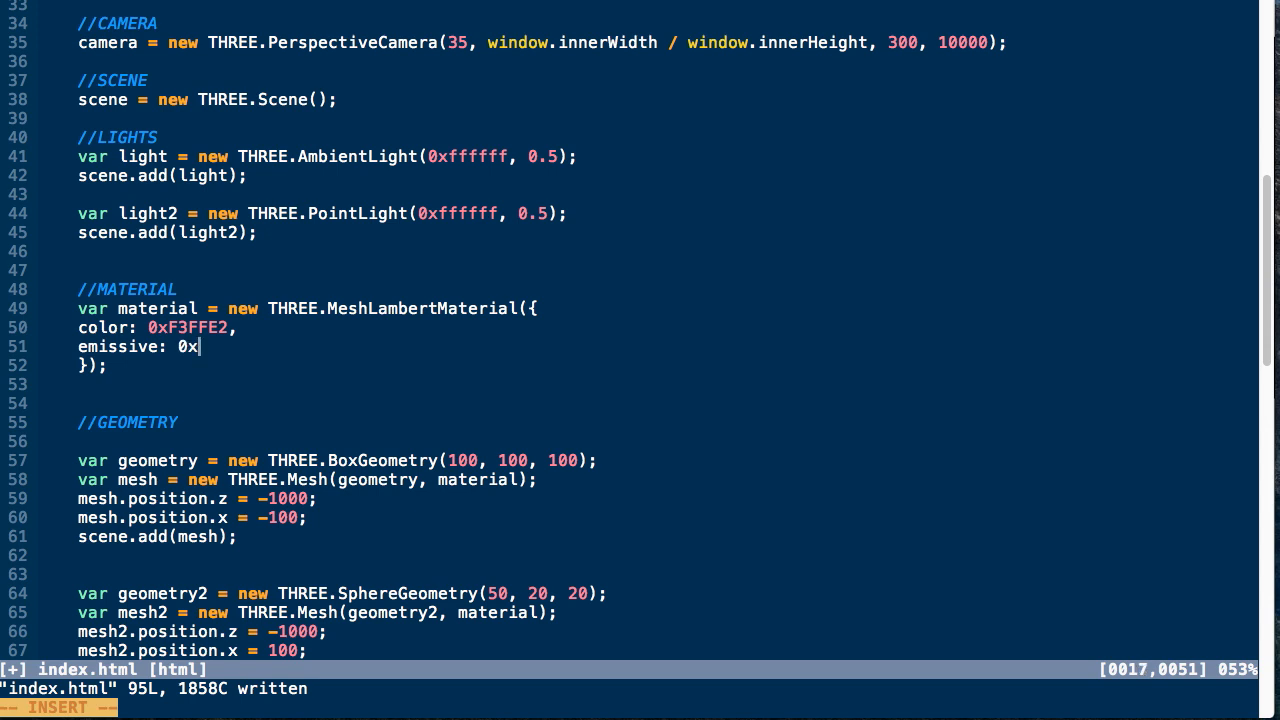
type("ff0000")
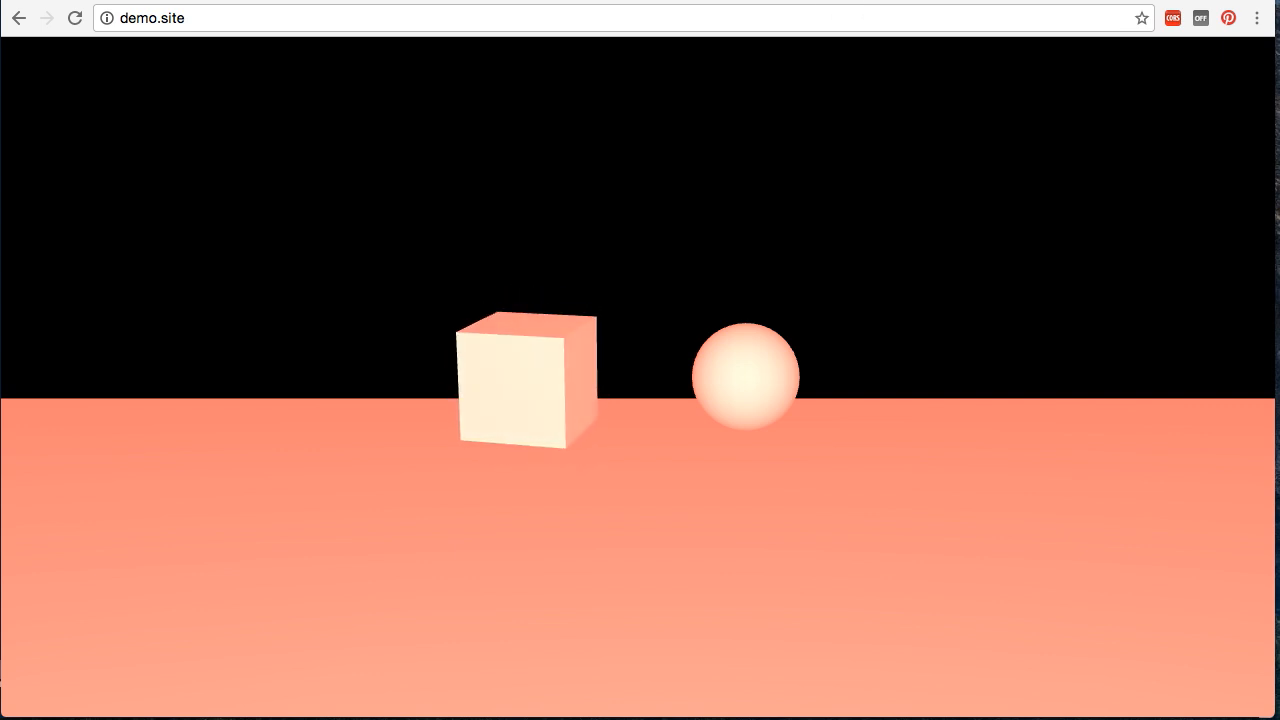
key("alt+tab")
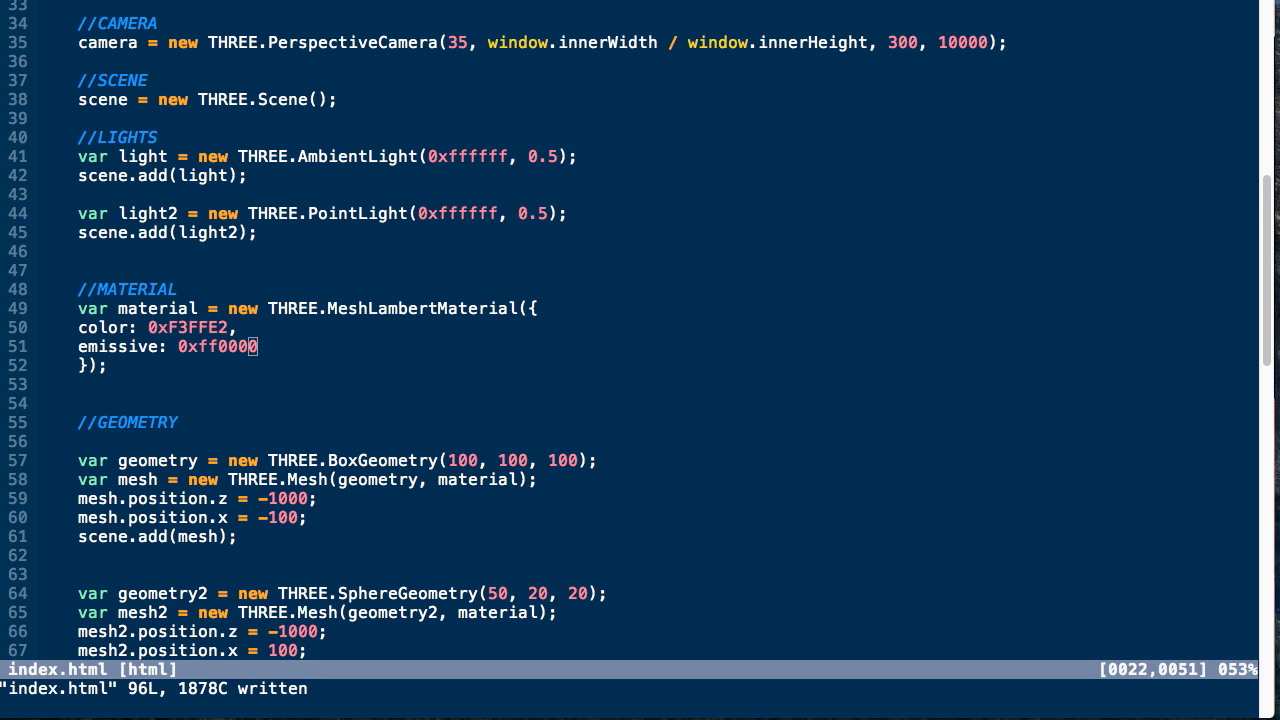
type("emi")
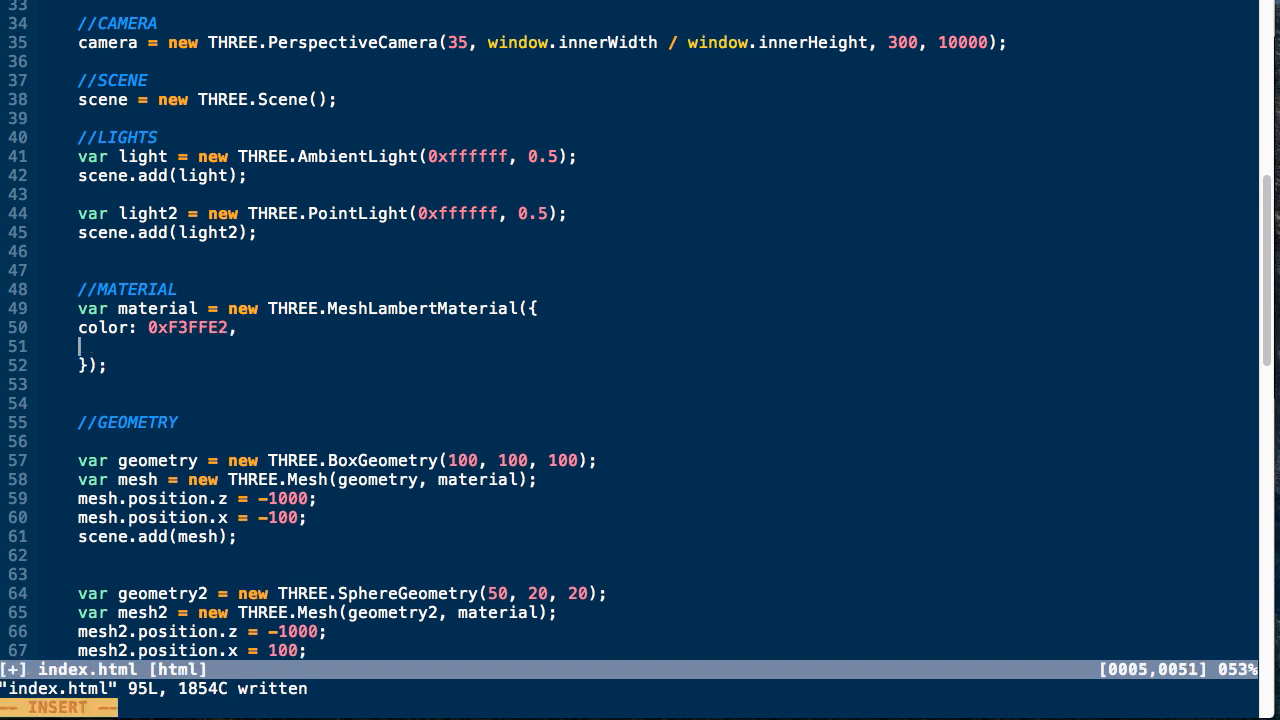
- Replace the emissive line with side: THREE.FrontSide in the Lambert material
type("side: THREE")
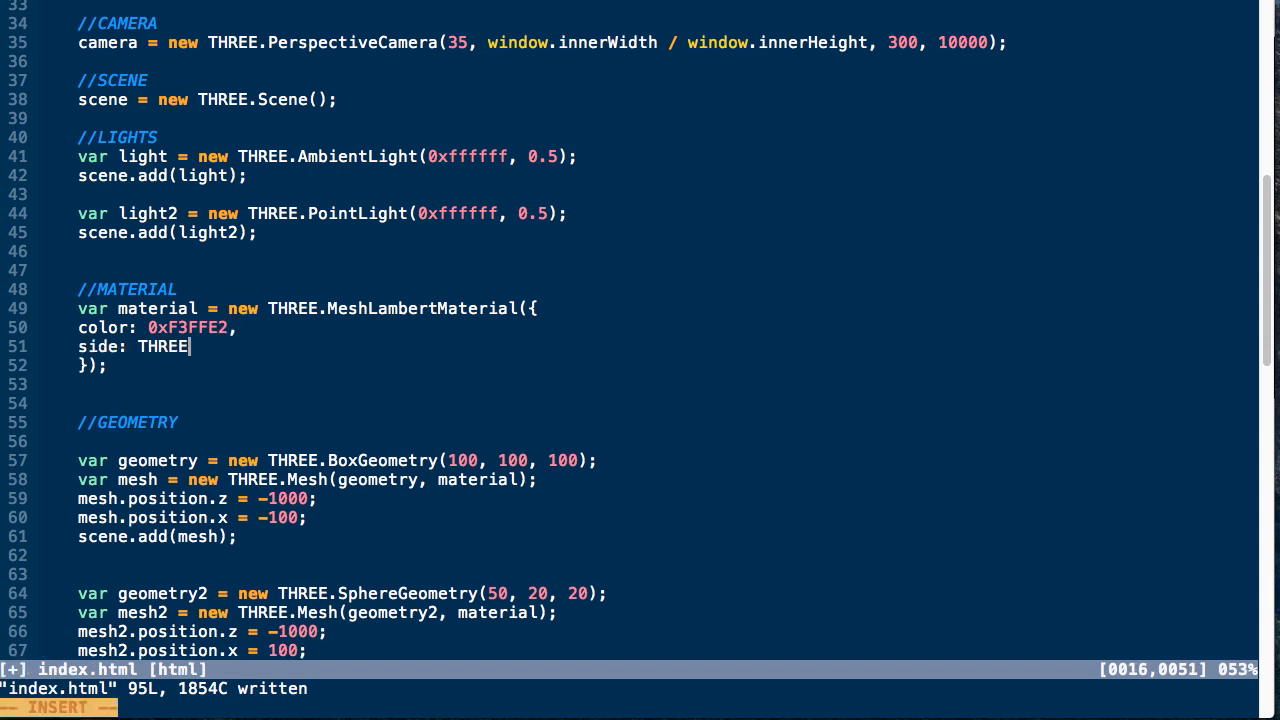
type(".FrontSid")
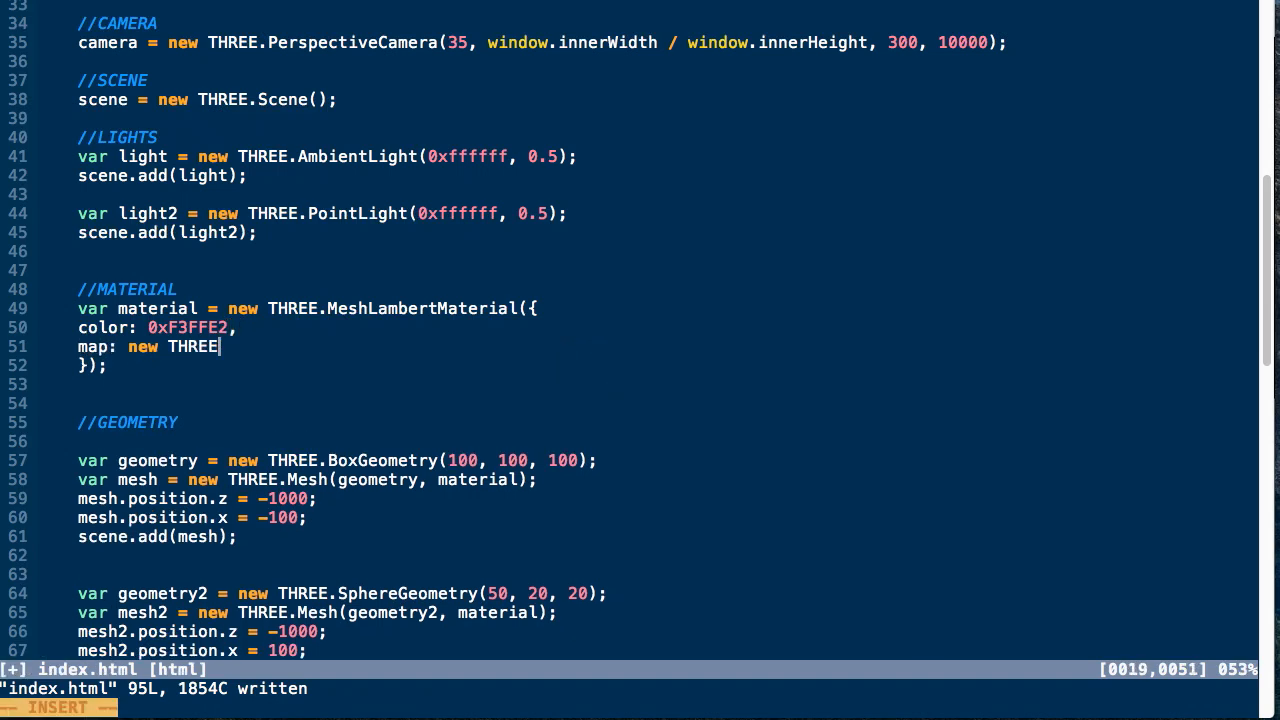
- Add map: new THREE.TextureLoader().load('wool.jpg') to the Lambert material
type(".TextureLoader().load('woo")
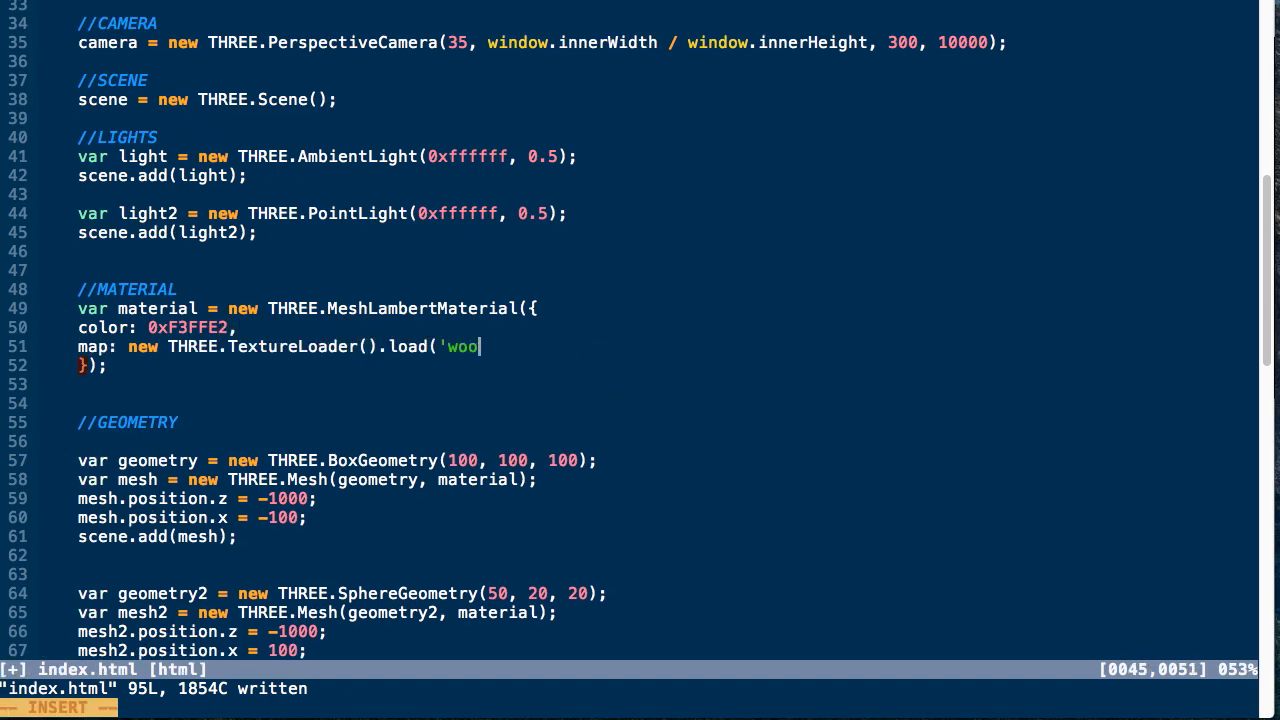
type("l.")
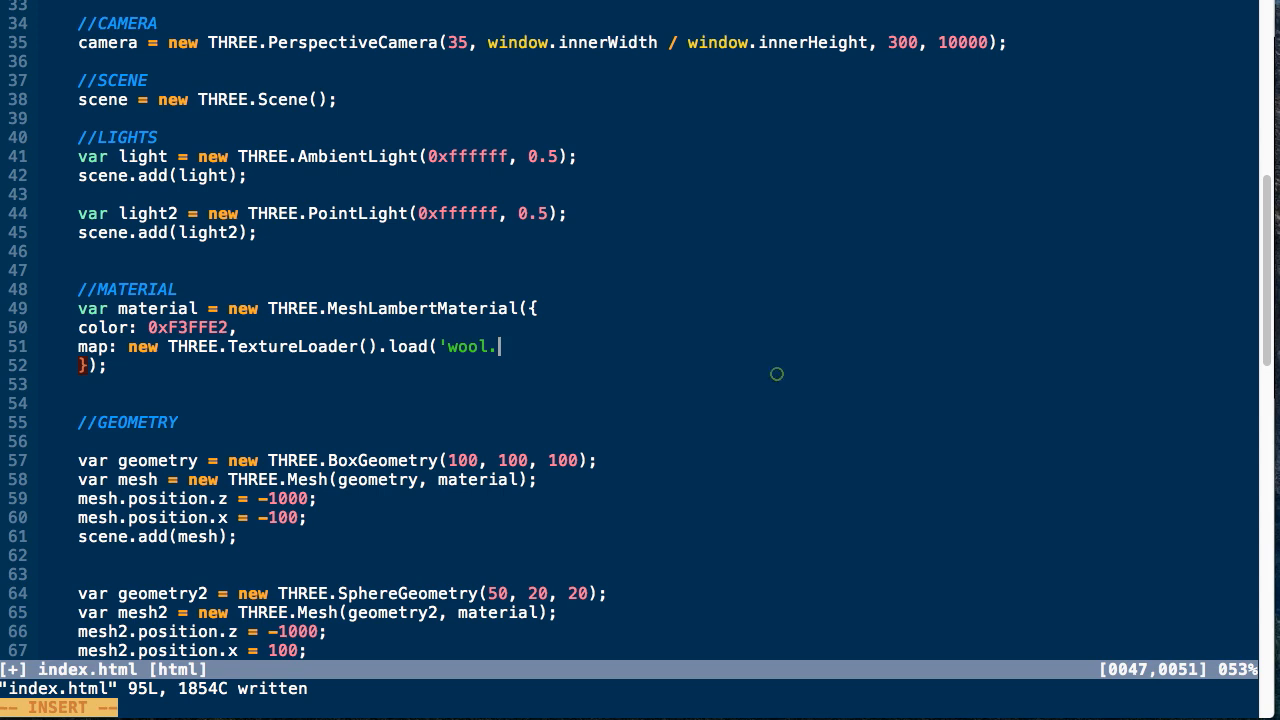
type("jpg')")
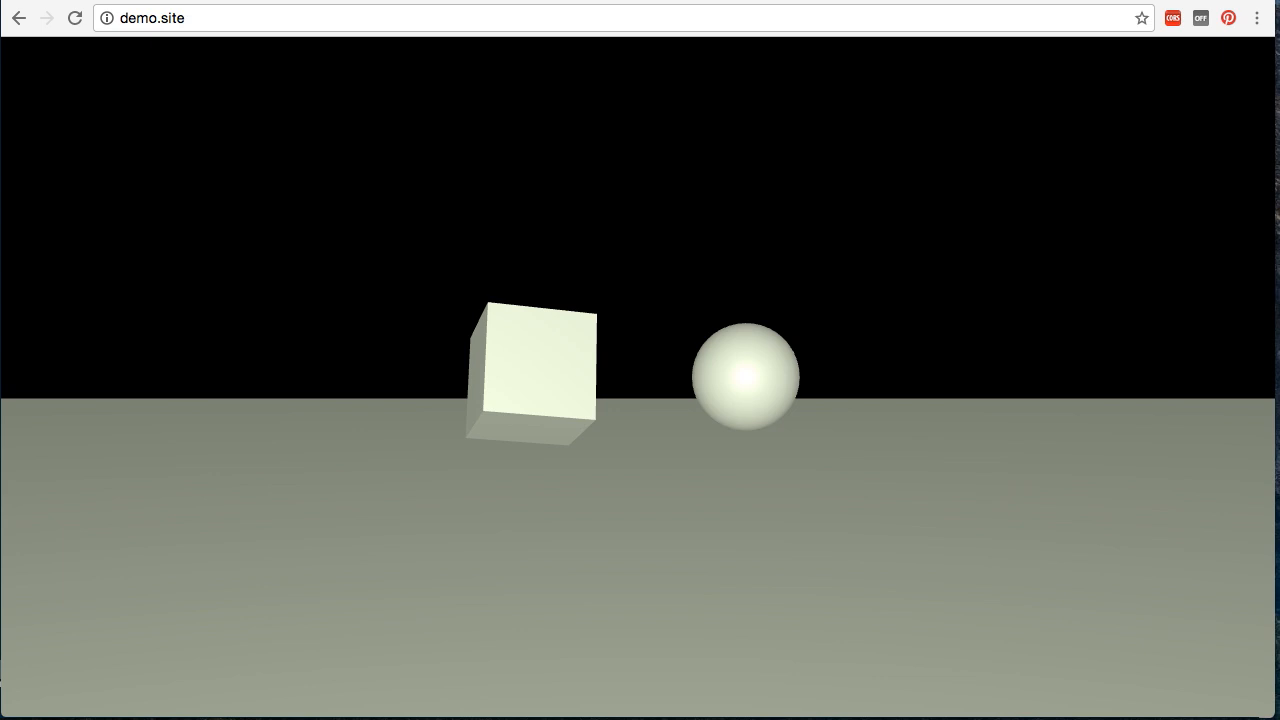
- Back in Vim, rename the material to MeshPhongMaterial and comment out the wool map line
key("alt+Tab")
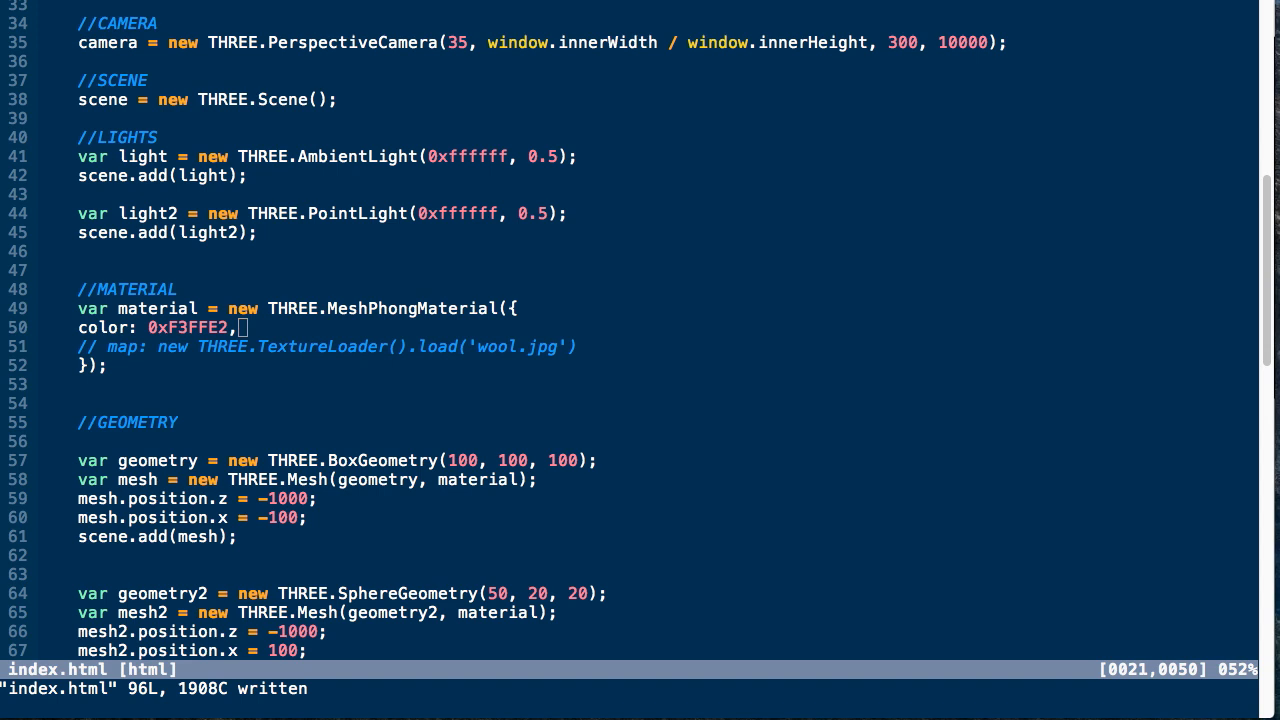
- Add specular 0xffffff and shininess 30 to the Phong material and preview it
type("s")
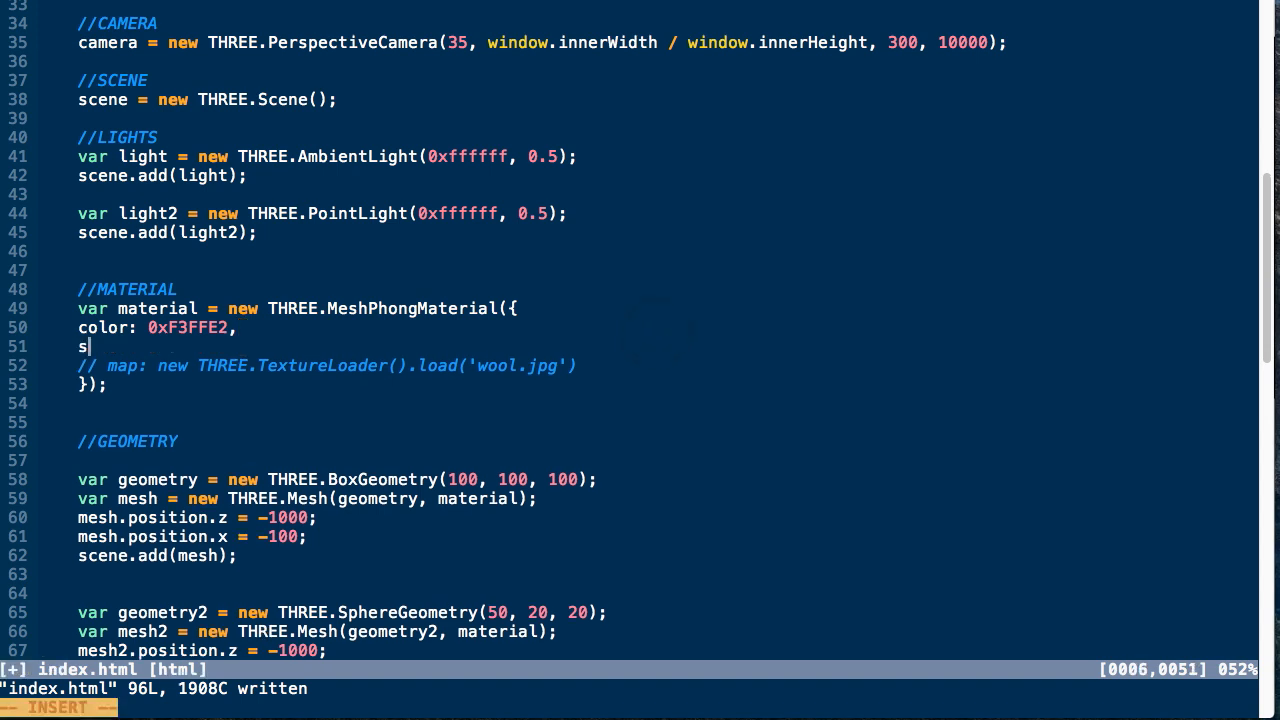
type("pecular: 0x")
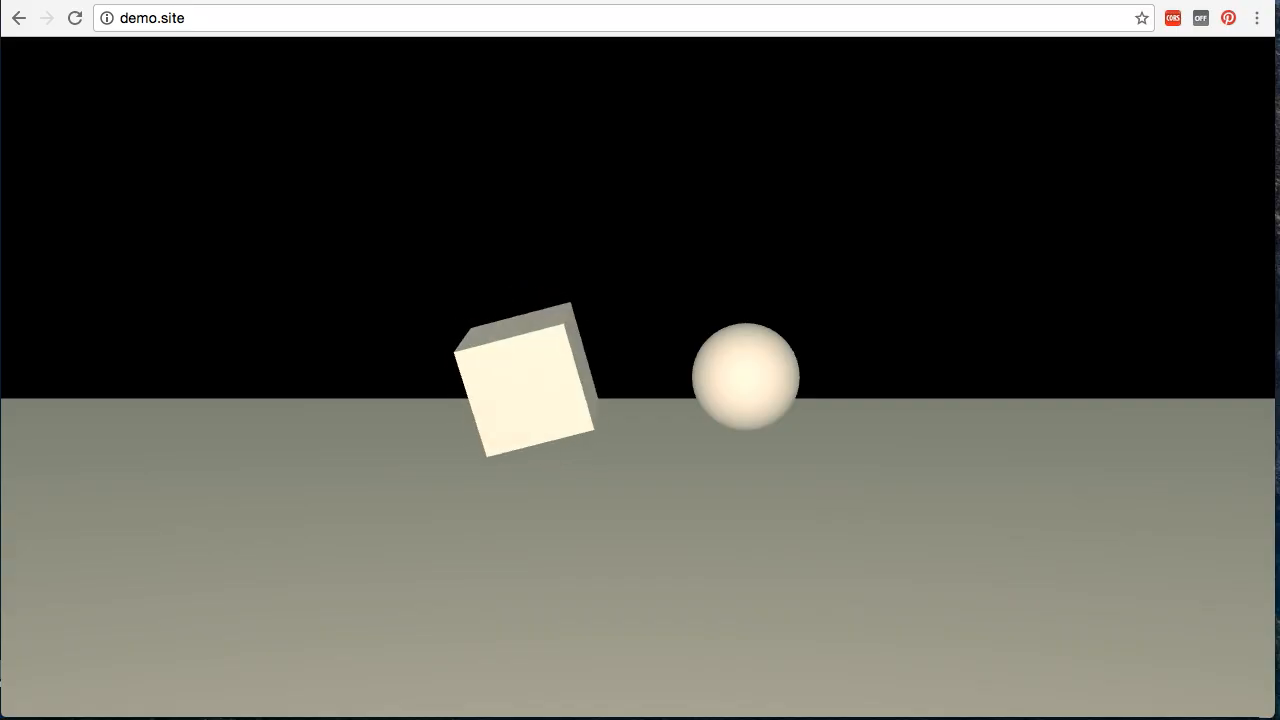
key("alt+tab")
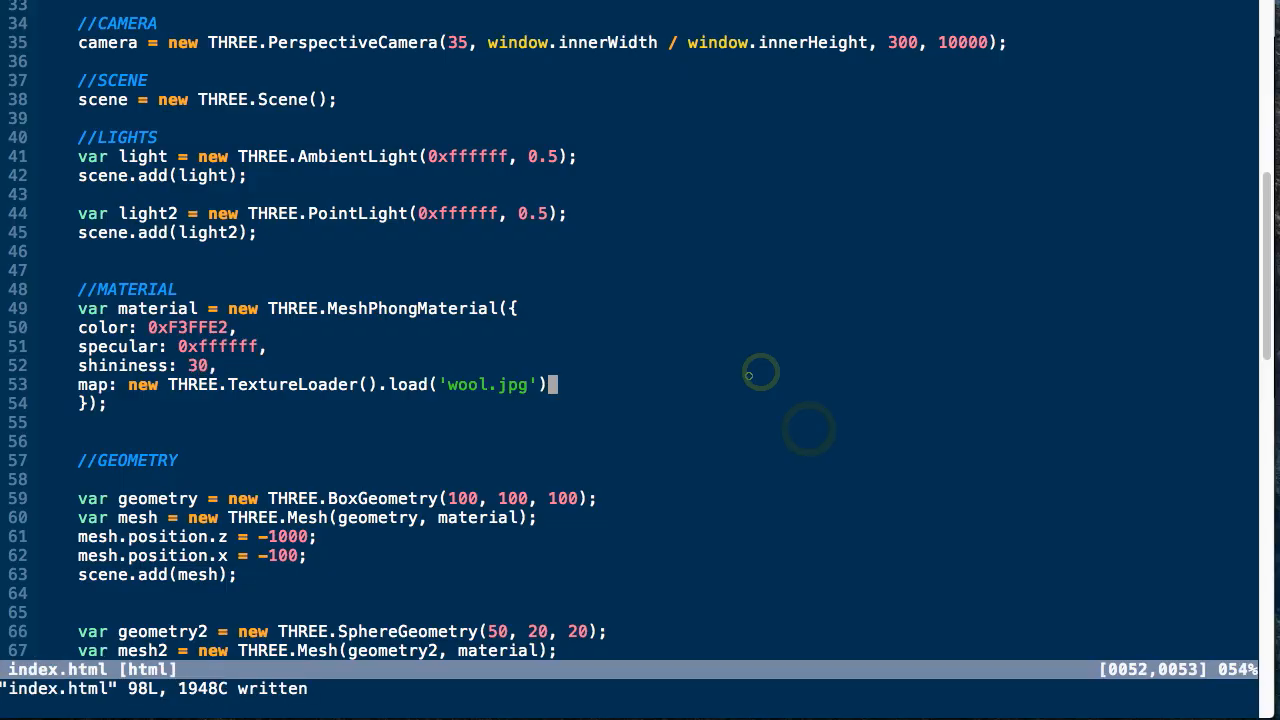
- Restore the wool map and add normalMap loading 'normal.jpg' via TextureLoader
type("normal")
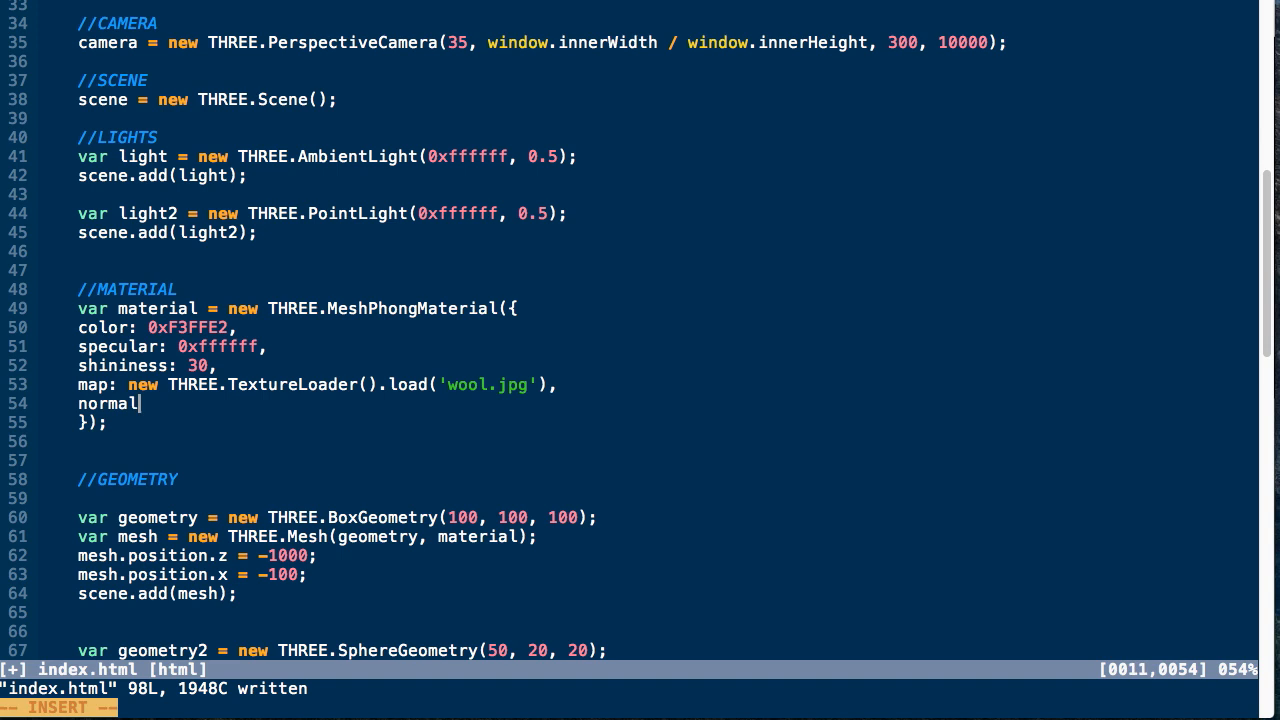
type("Map:")
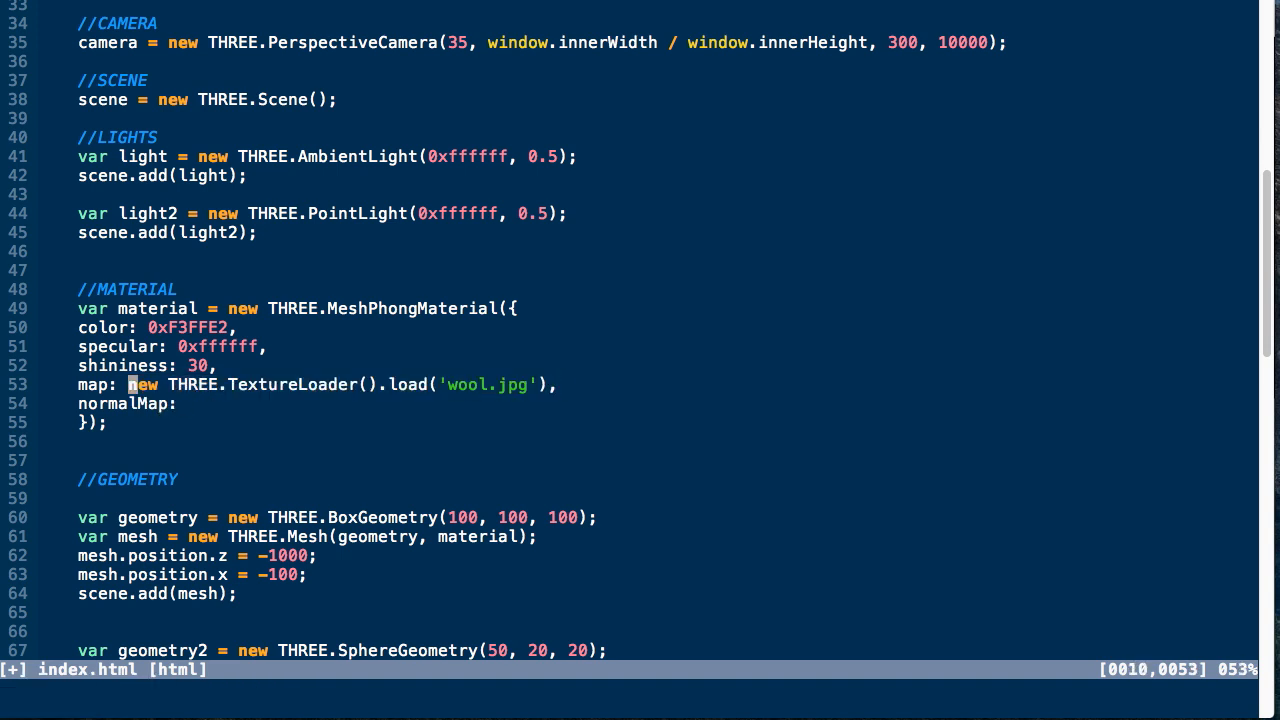
type("new THREE.TextureLoader().load('normal.jpg')")
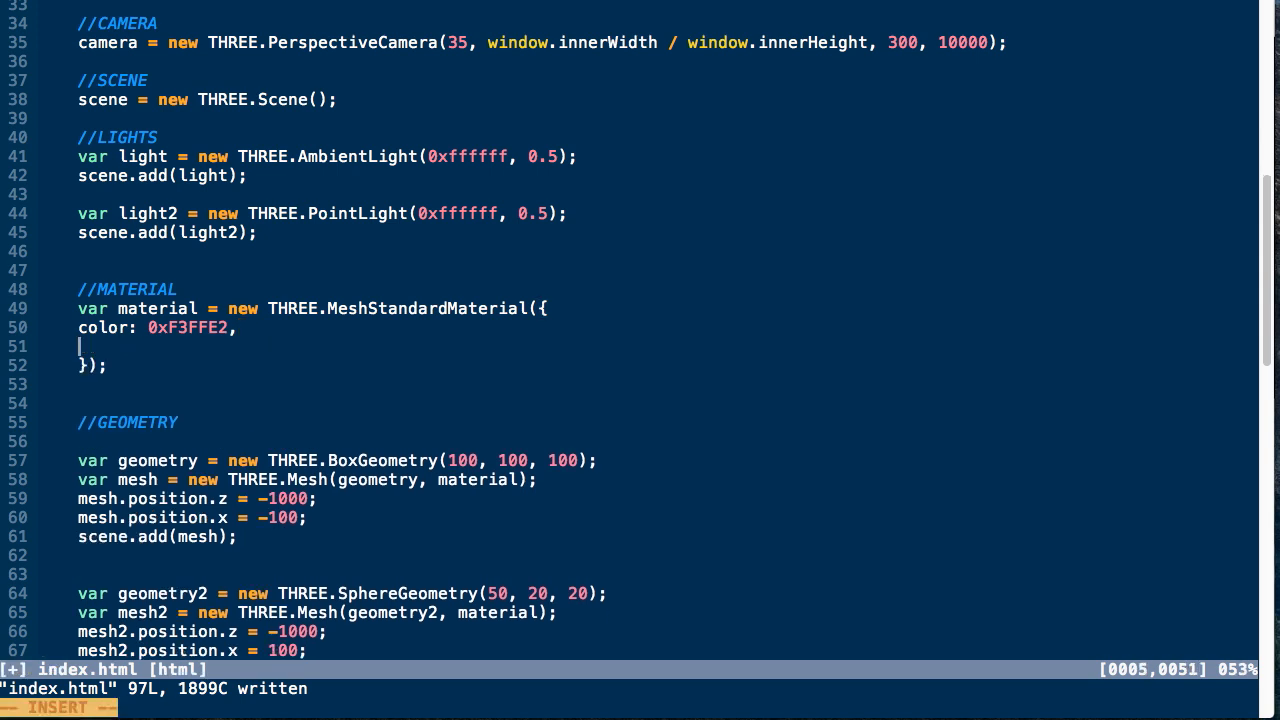
- Give the new MeshStandardMaterial roughness: 0.5 under the color line
type("roughness:")
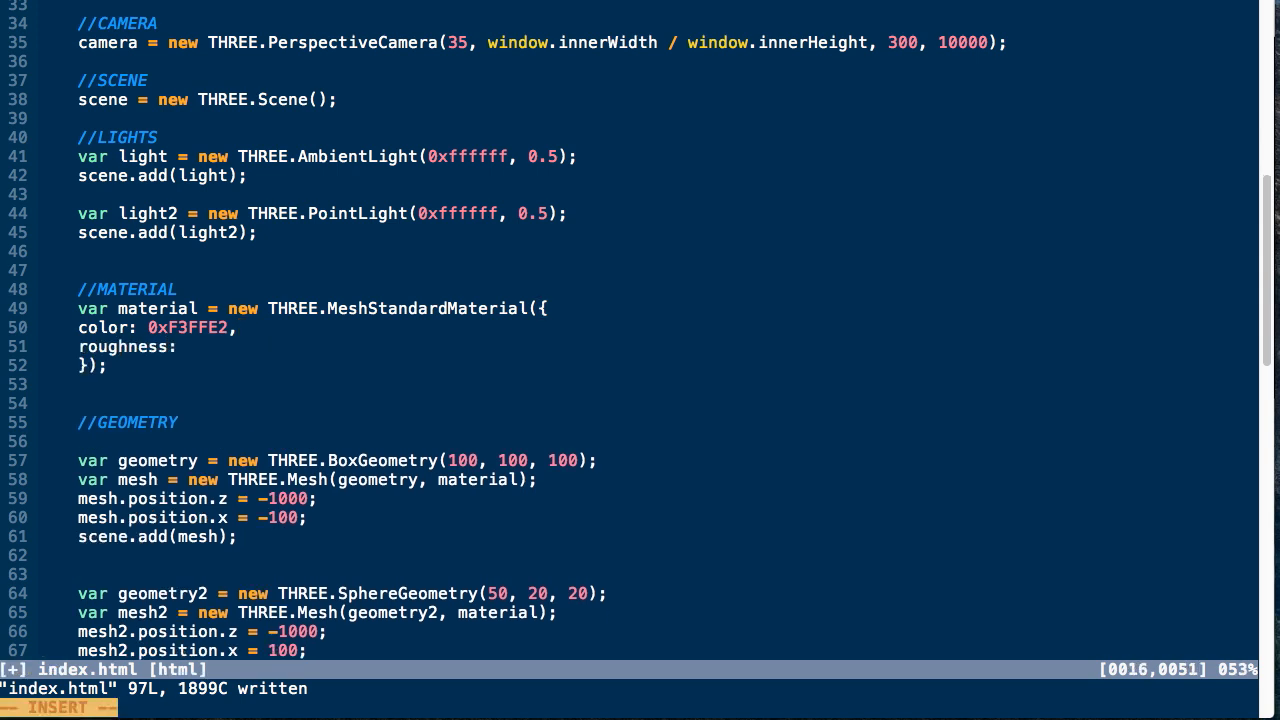
type("0.5,")
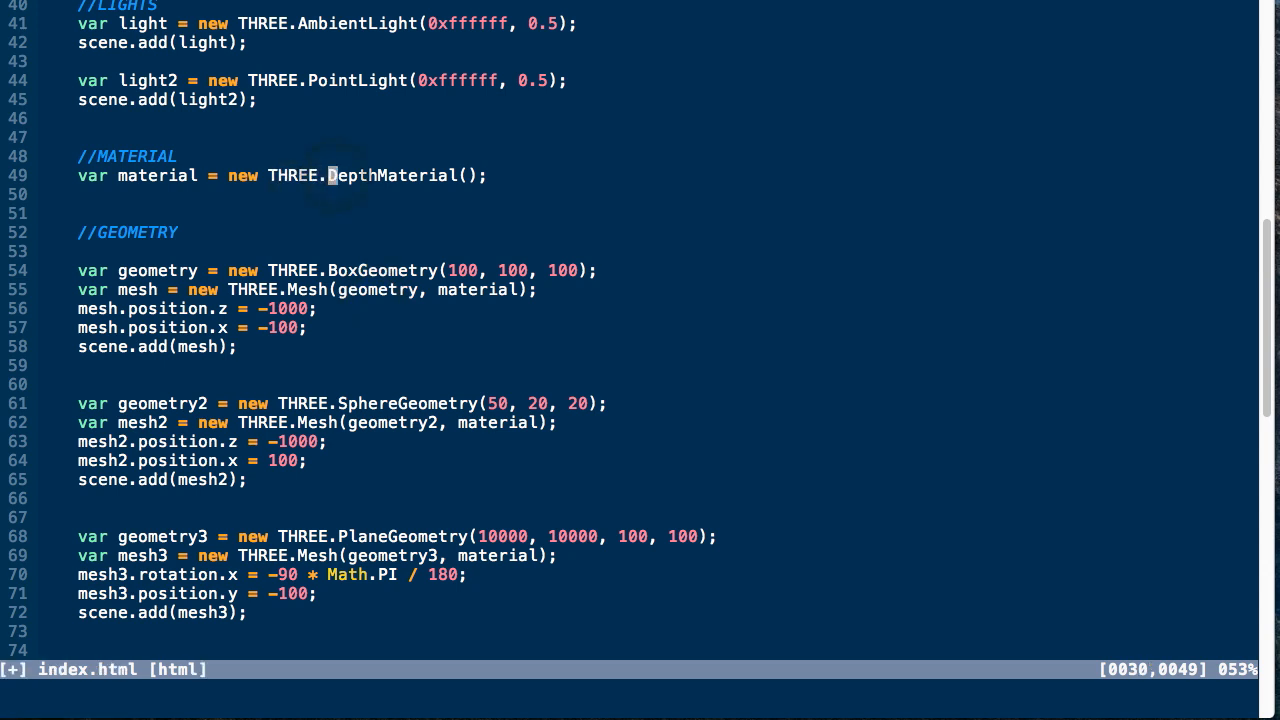
- Build the cube, sphere and plane as THREE.Line with a LineBasicMaterial
type("Line")
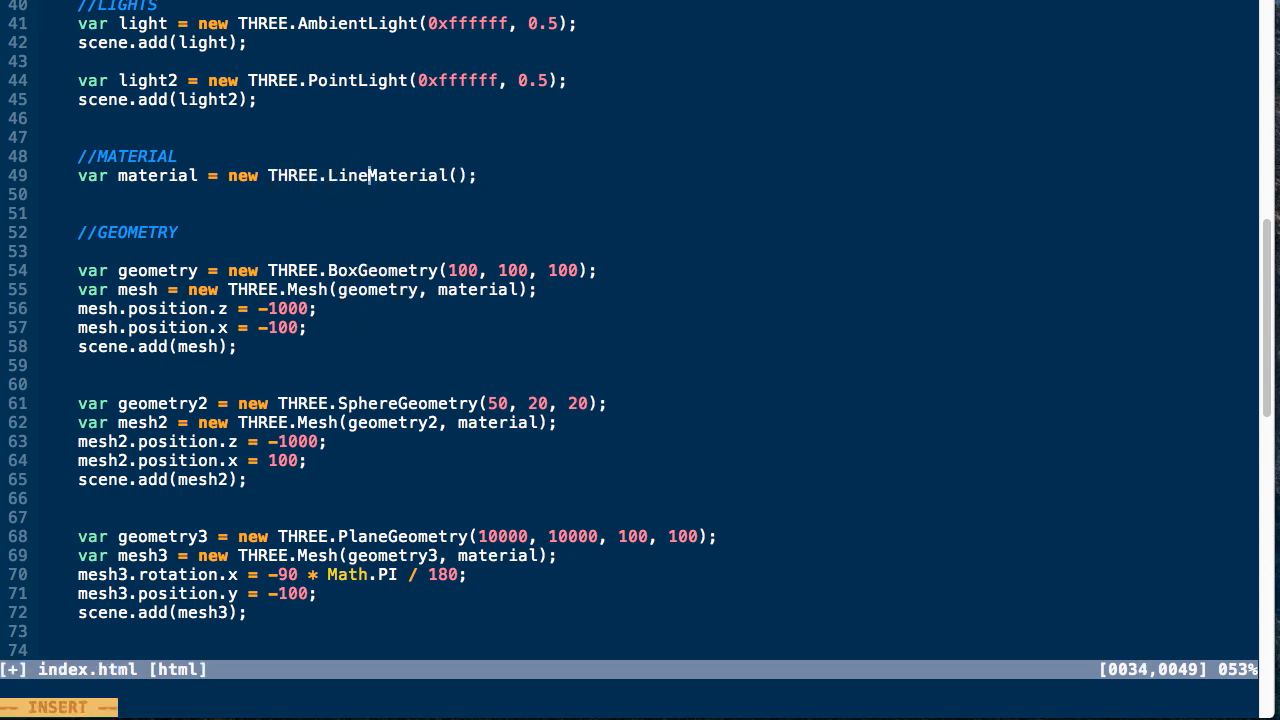
type("Basic")
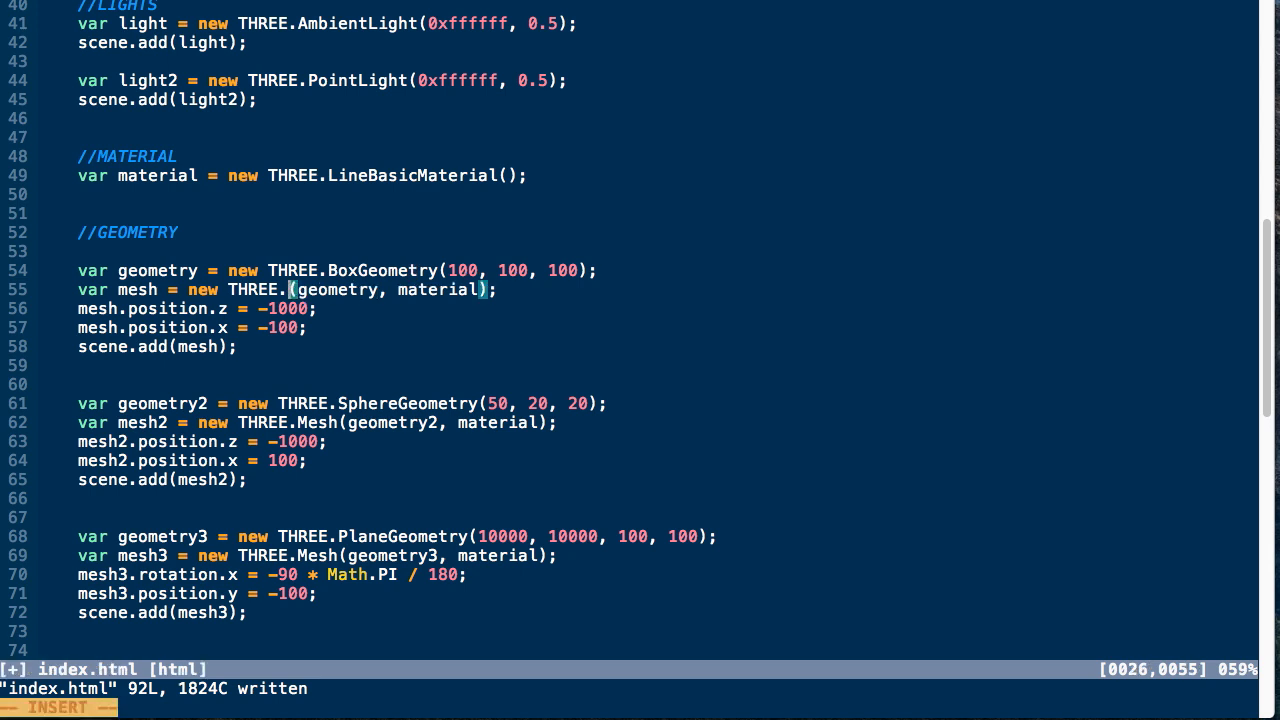
type("Line")
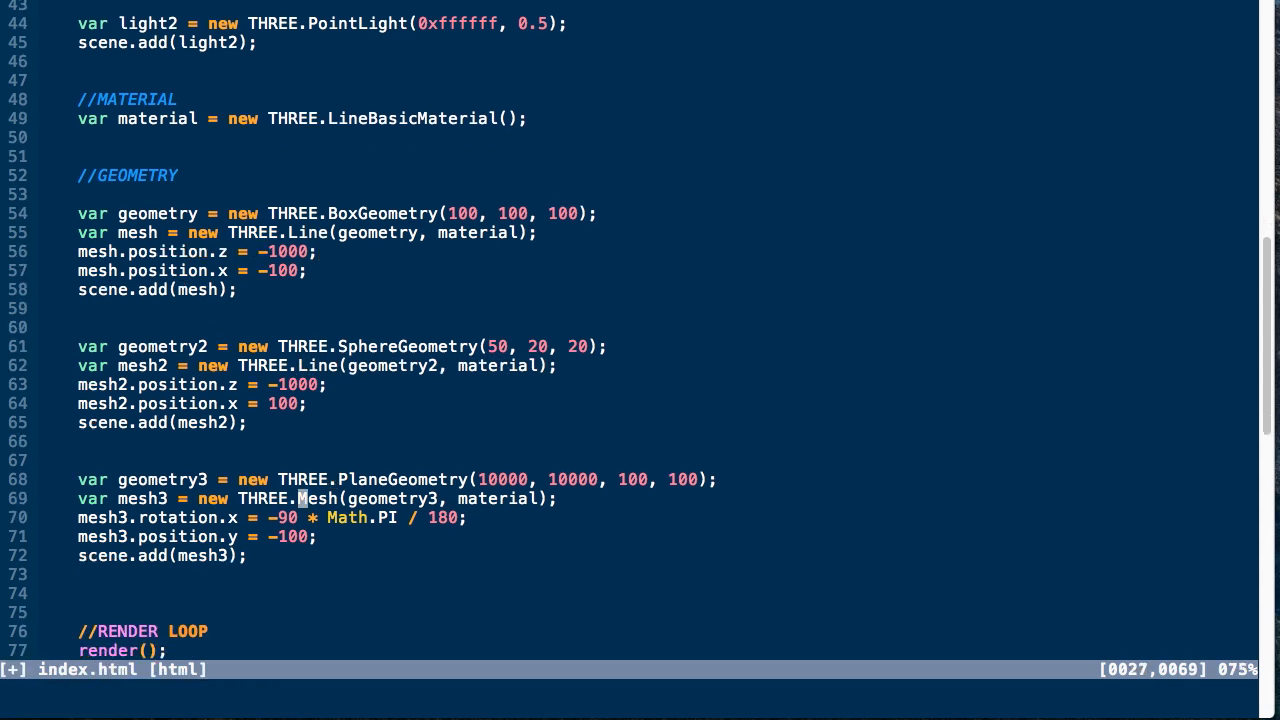
scroll("up", 3)
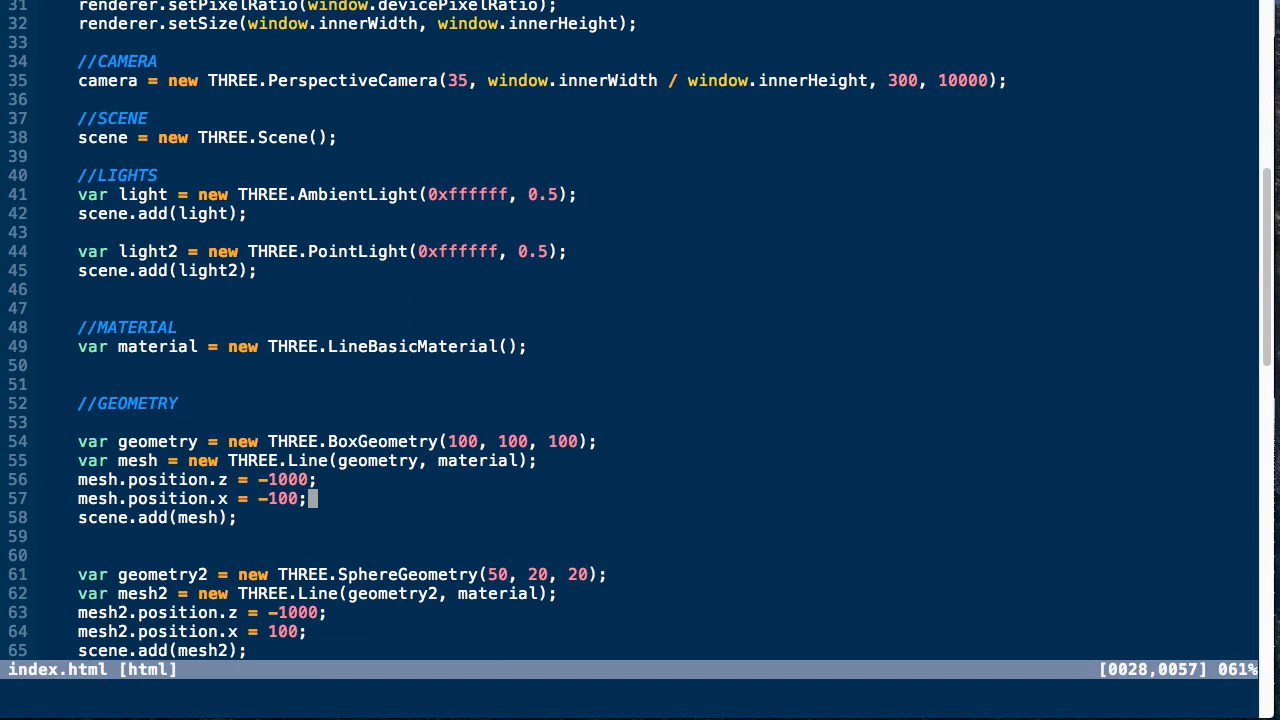
scroll("down", 3)
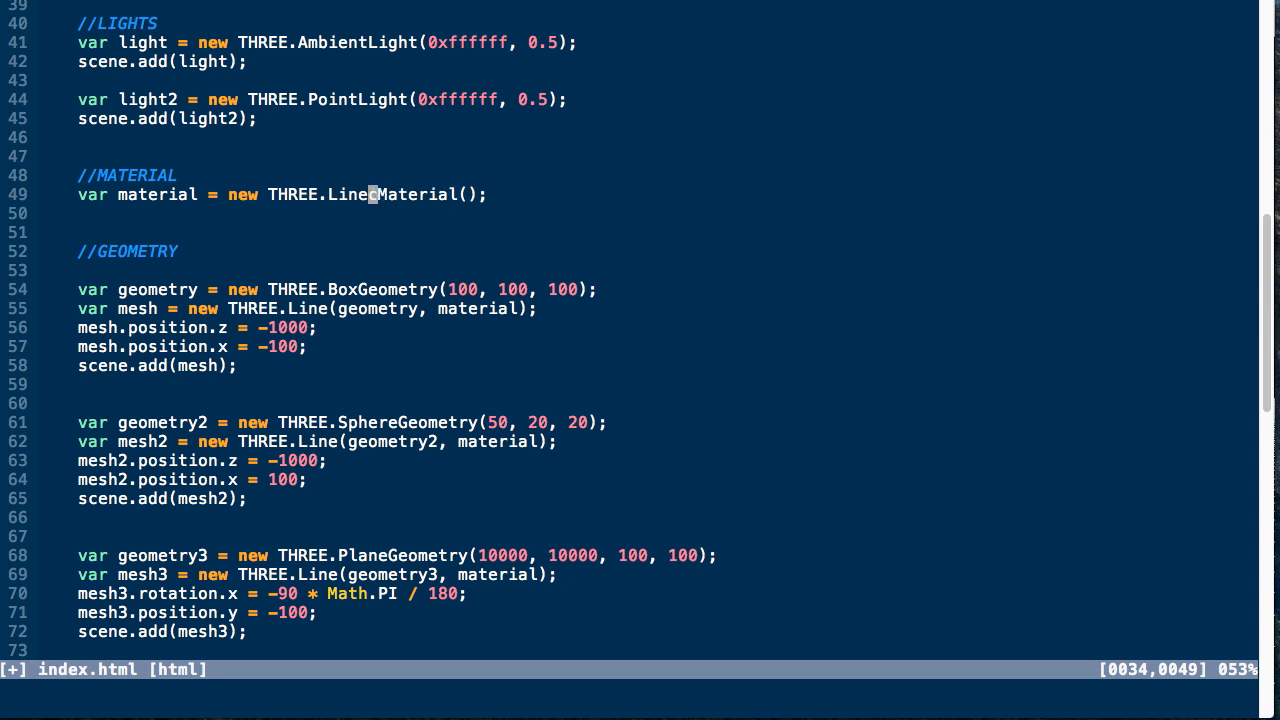
- Switch to LineDashedMaterial, add geometry.computeLineDistances(), and save index.html
type("Dashed")
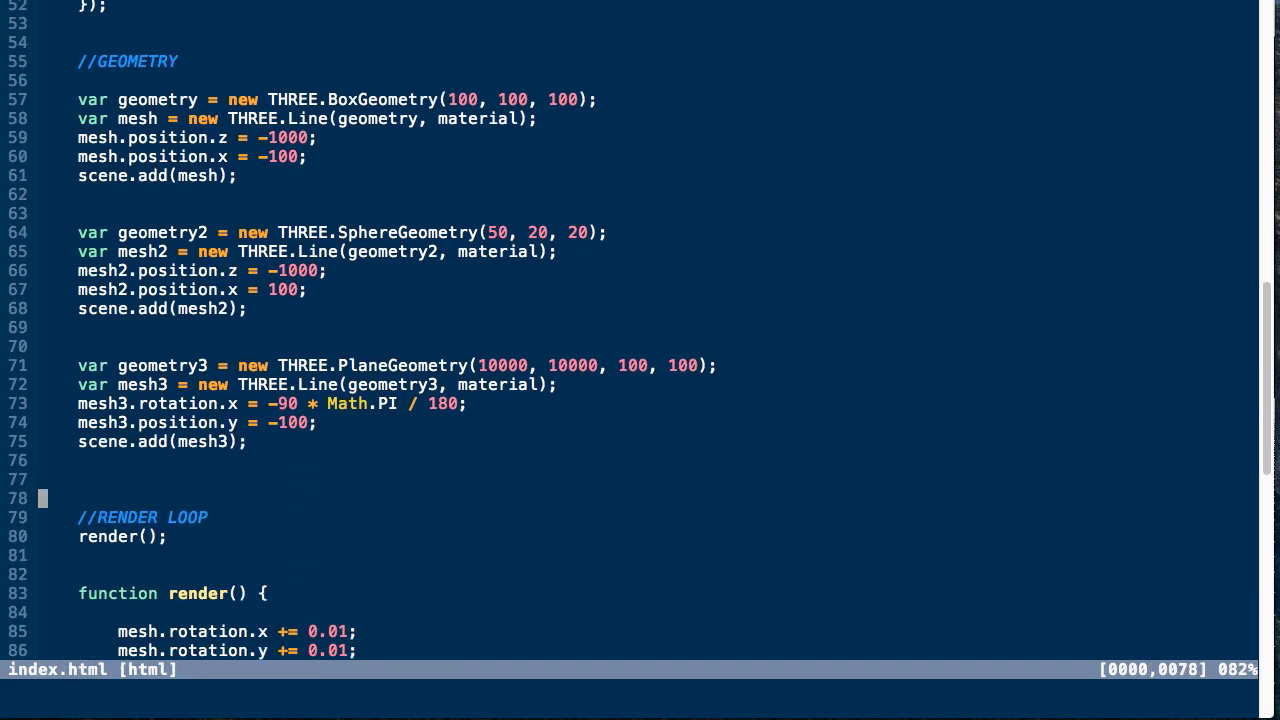
type("geom")
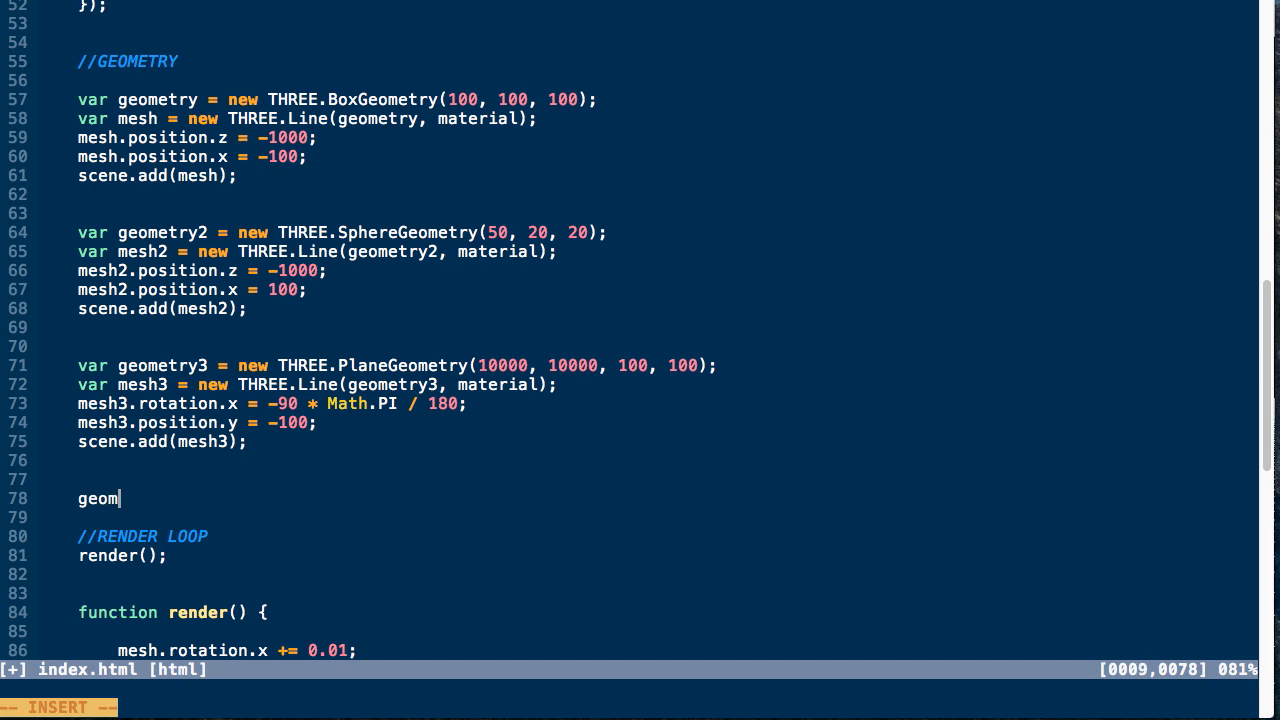
type("etry.computeLineDis")
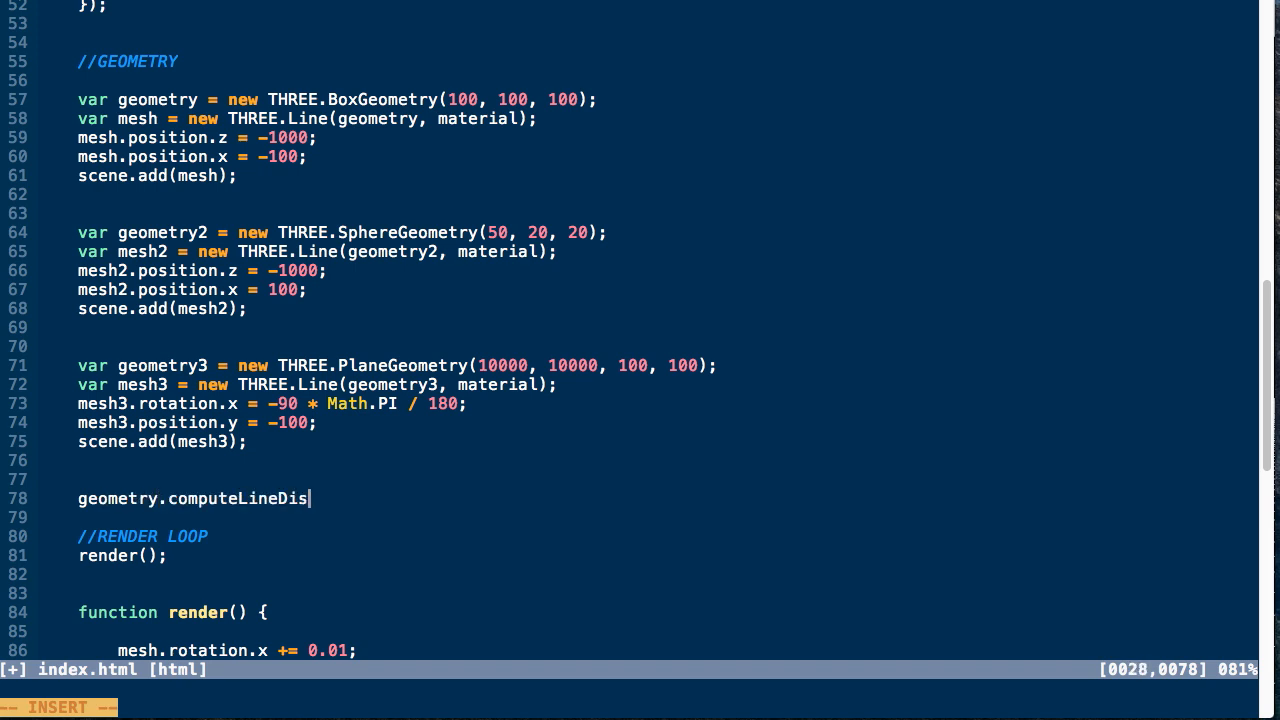
type("tances();")
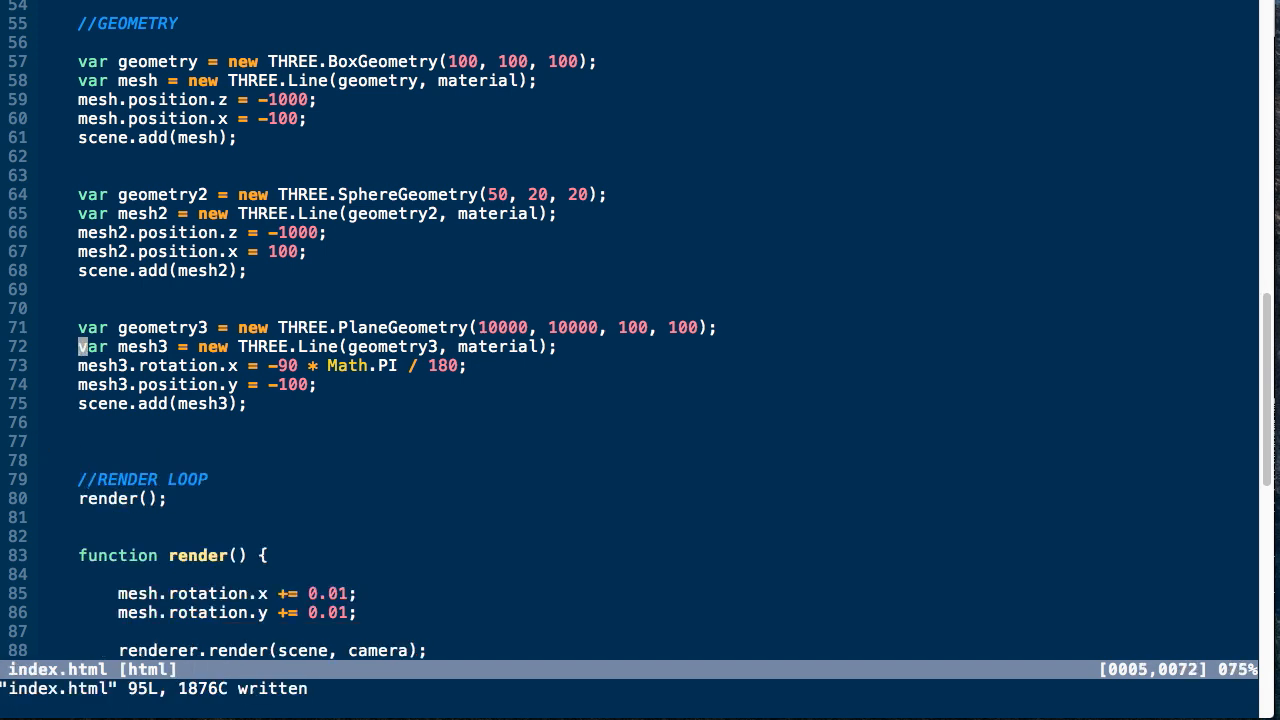
- Swap in PointsMaterial and make the cube, sphere and plane THREE.Points objects
scroll("up", 3)
type("Points")
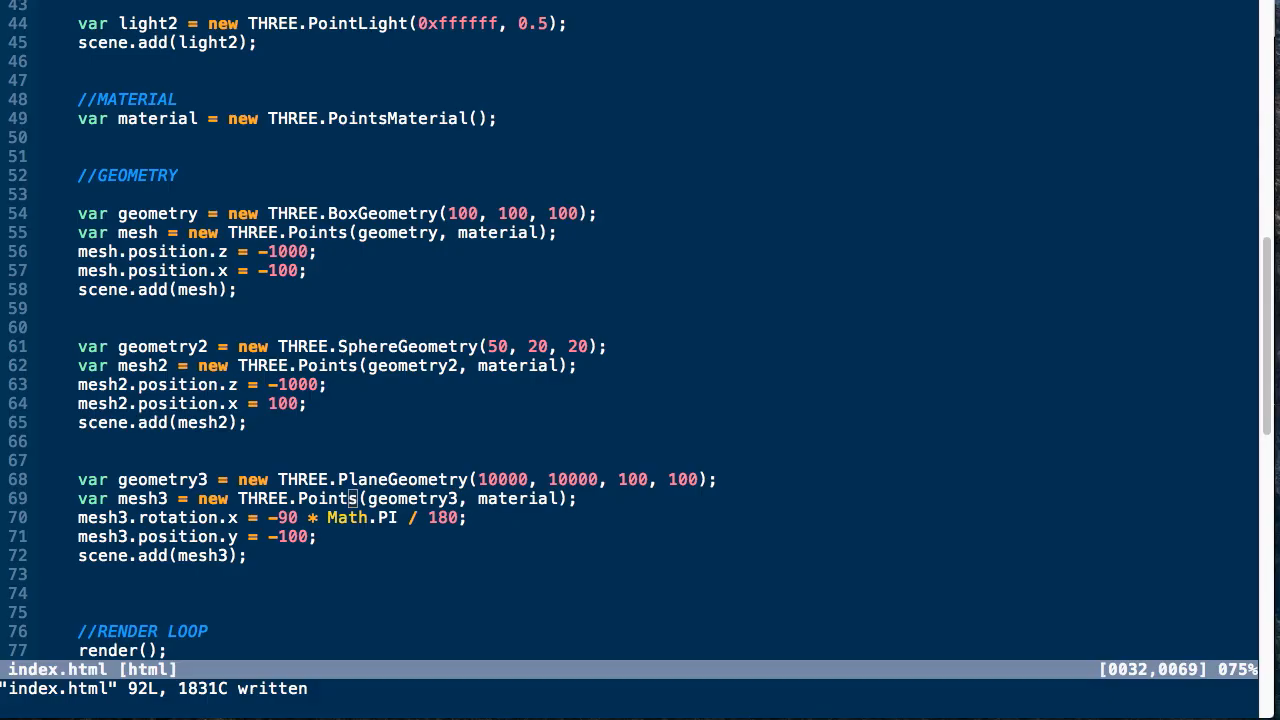
- Write a SpriteMaterial textured with wool.jpg and create a THREE.Sprite mesh from it
scroll("up", 3)
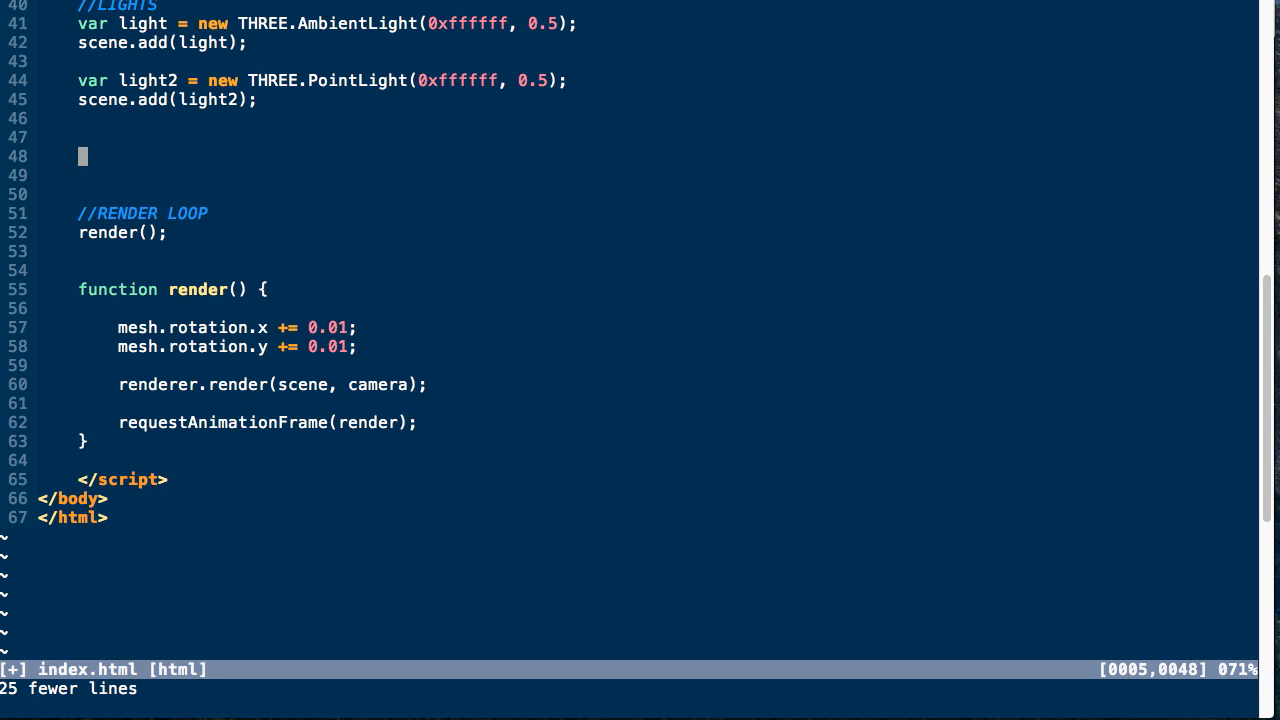
type("var material = new THREE")
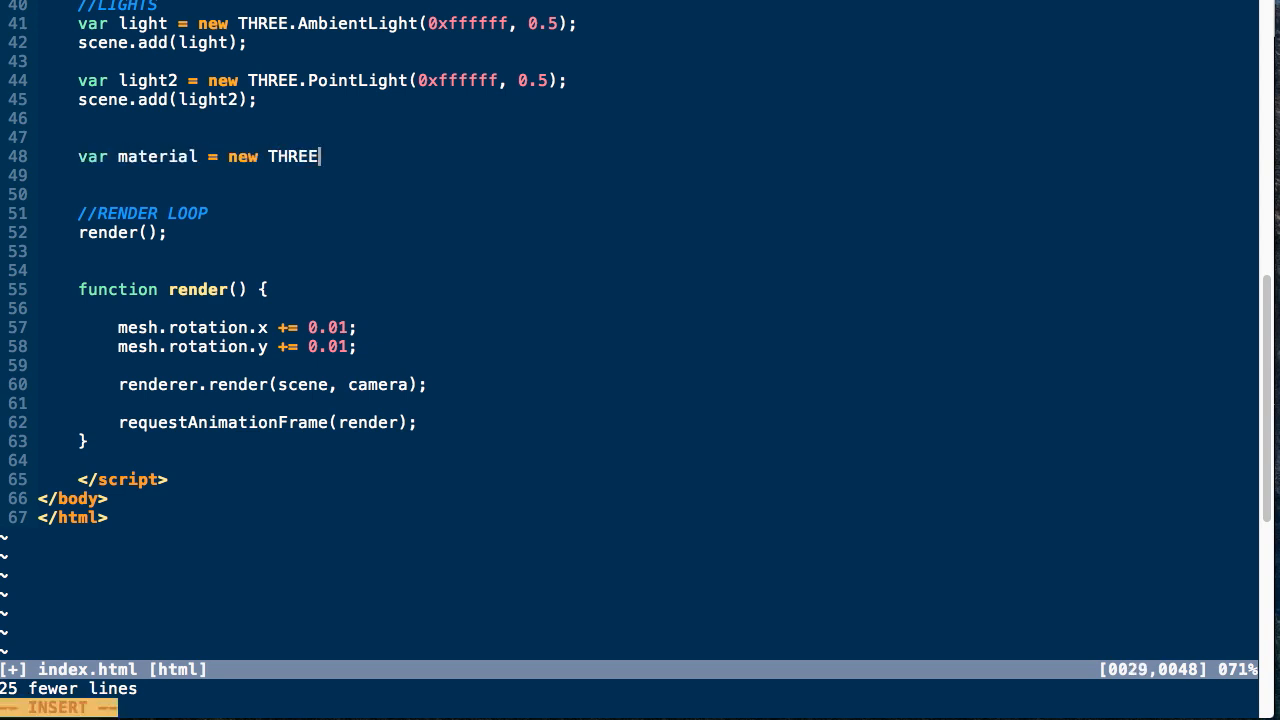
type(".SpriteMaterial({});")
type("map: new THREE.TextureLoader().load('")
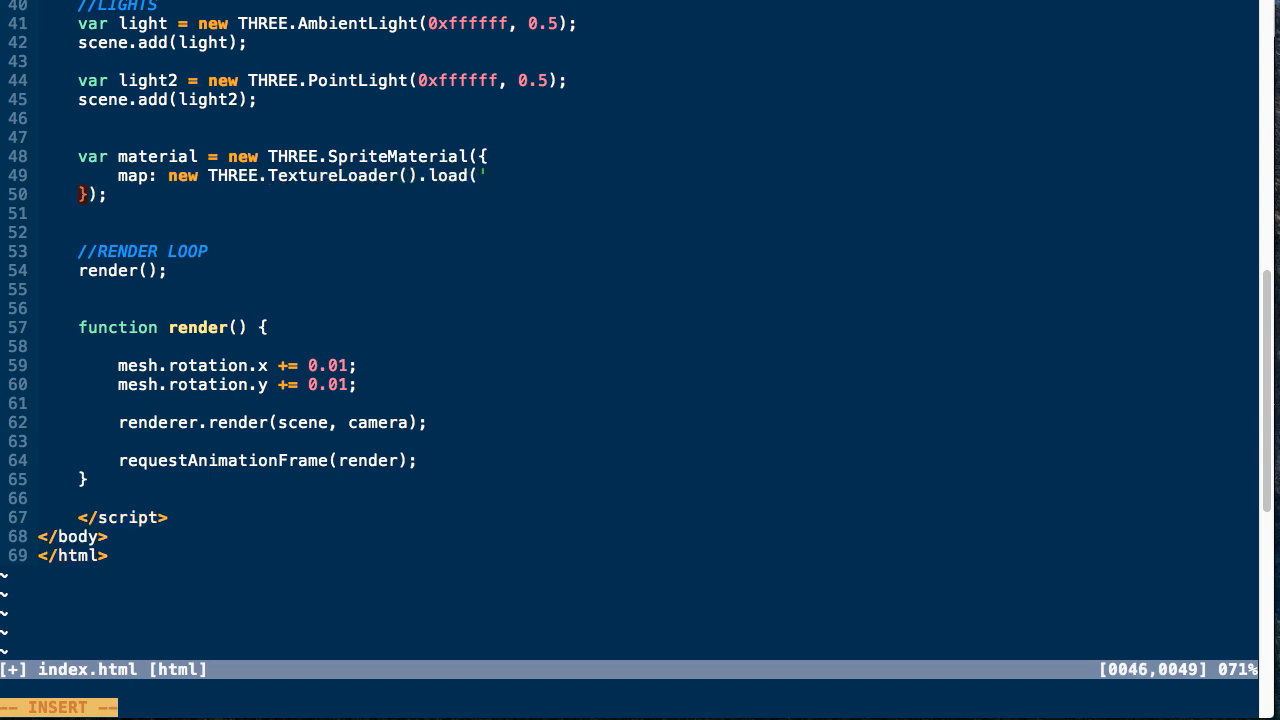
type("wool.jpg')")
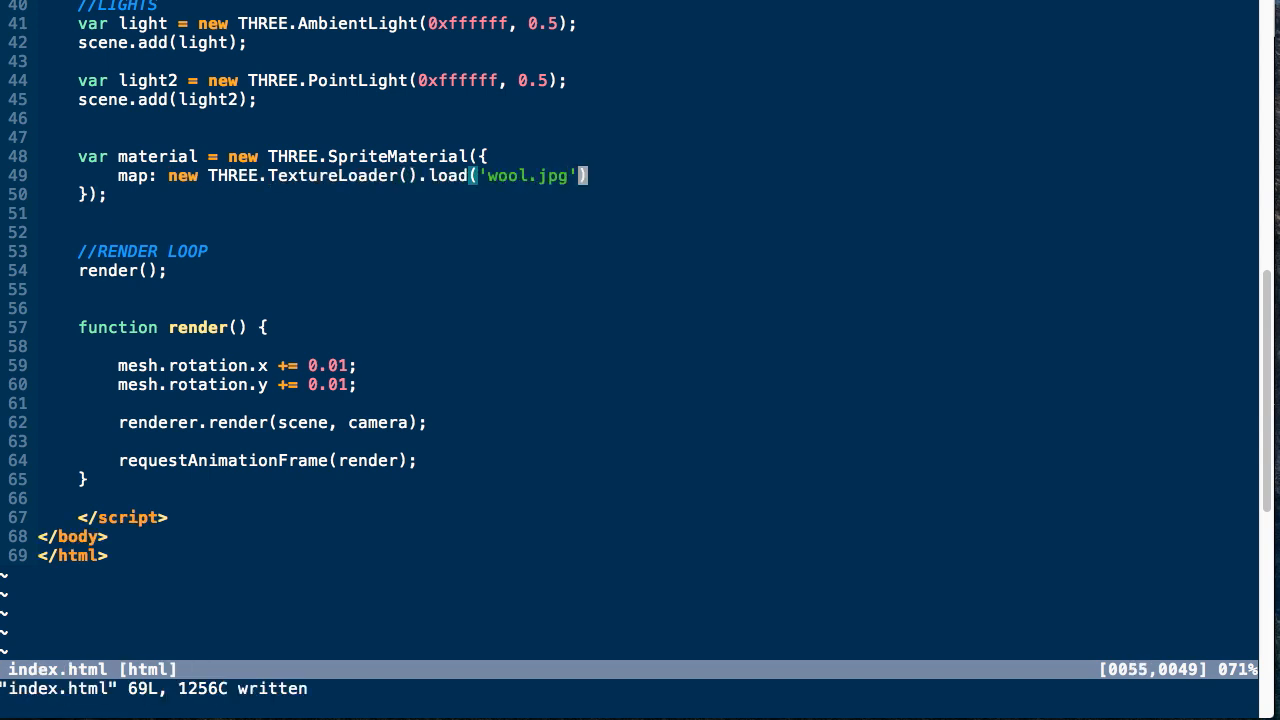
type("var")
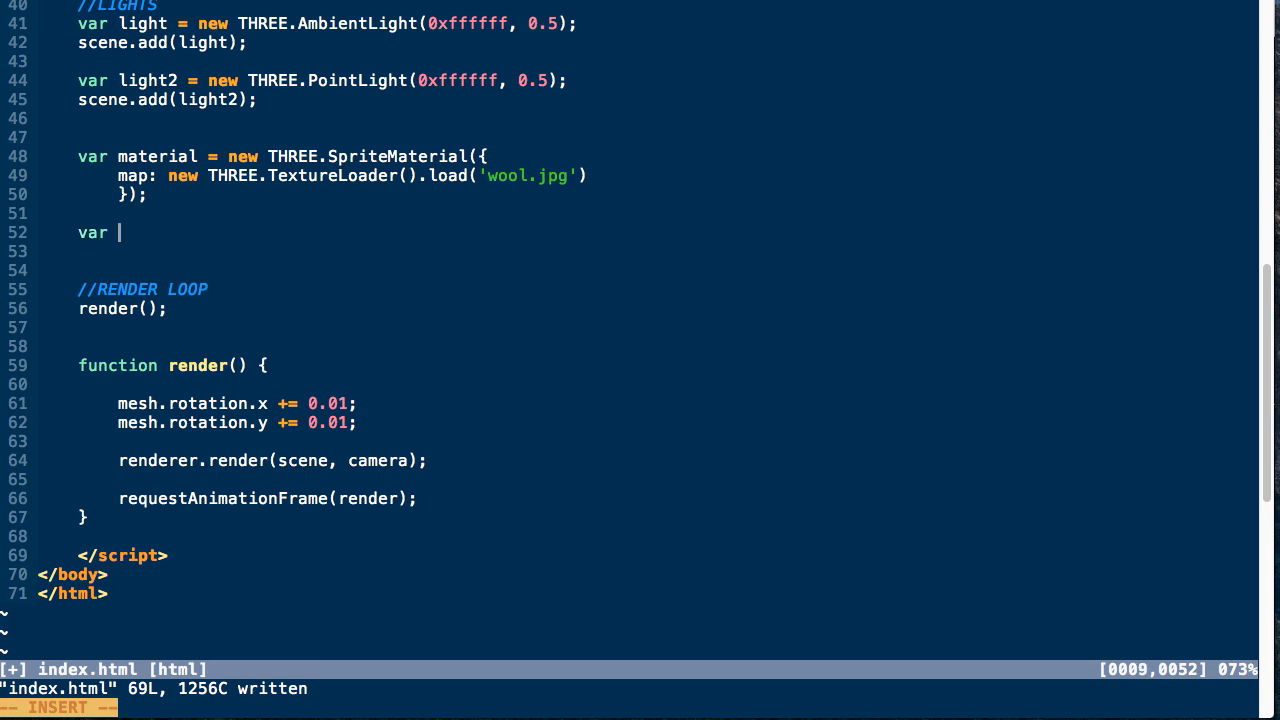
type("mesh = new THREE.Sp")
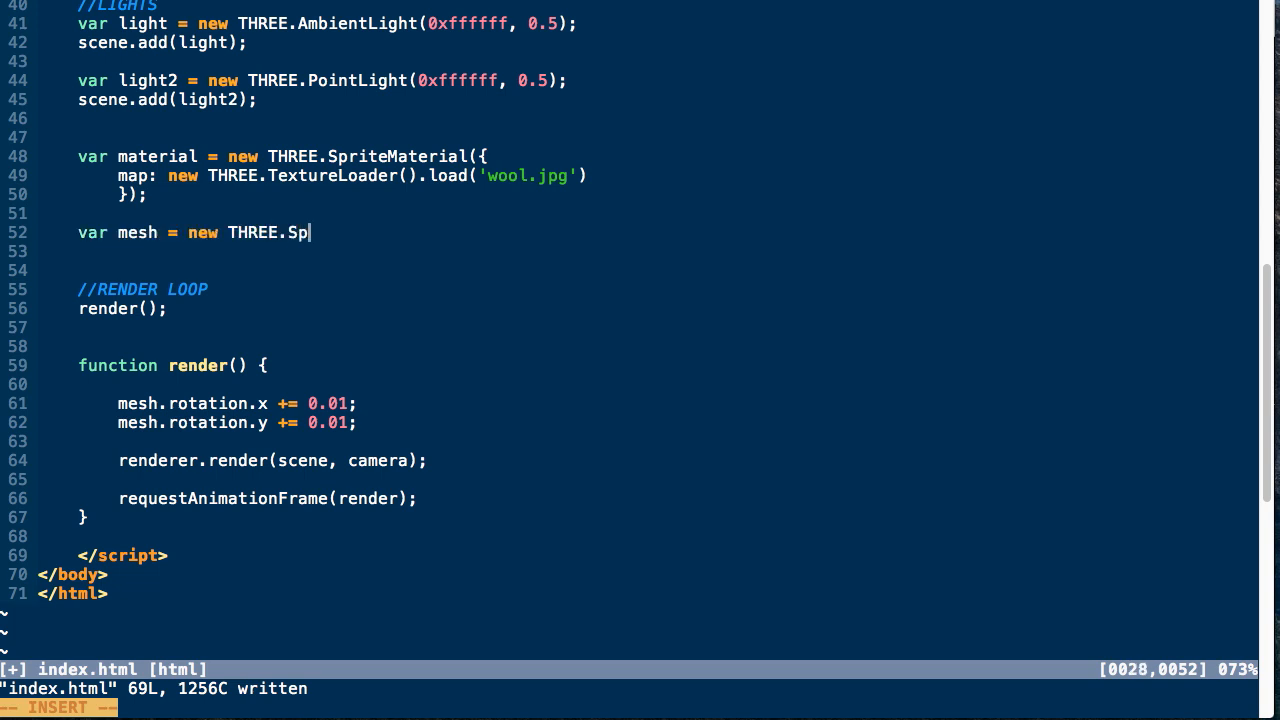
type("rite(material);")
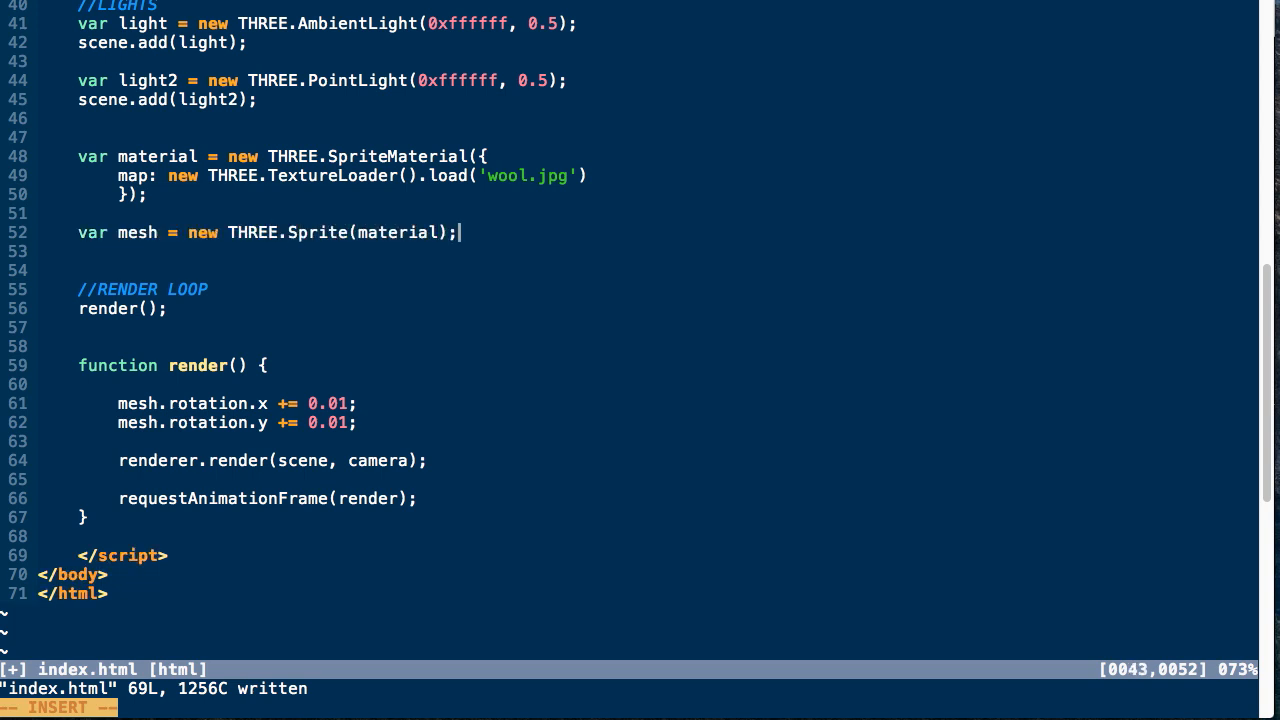
- Place the sprite at position.z -1000, add it to the scene, and begin mesh.scale.set(100, …)
type("mesh")
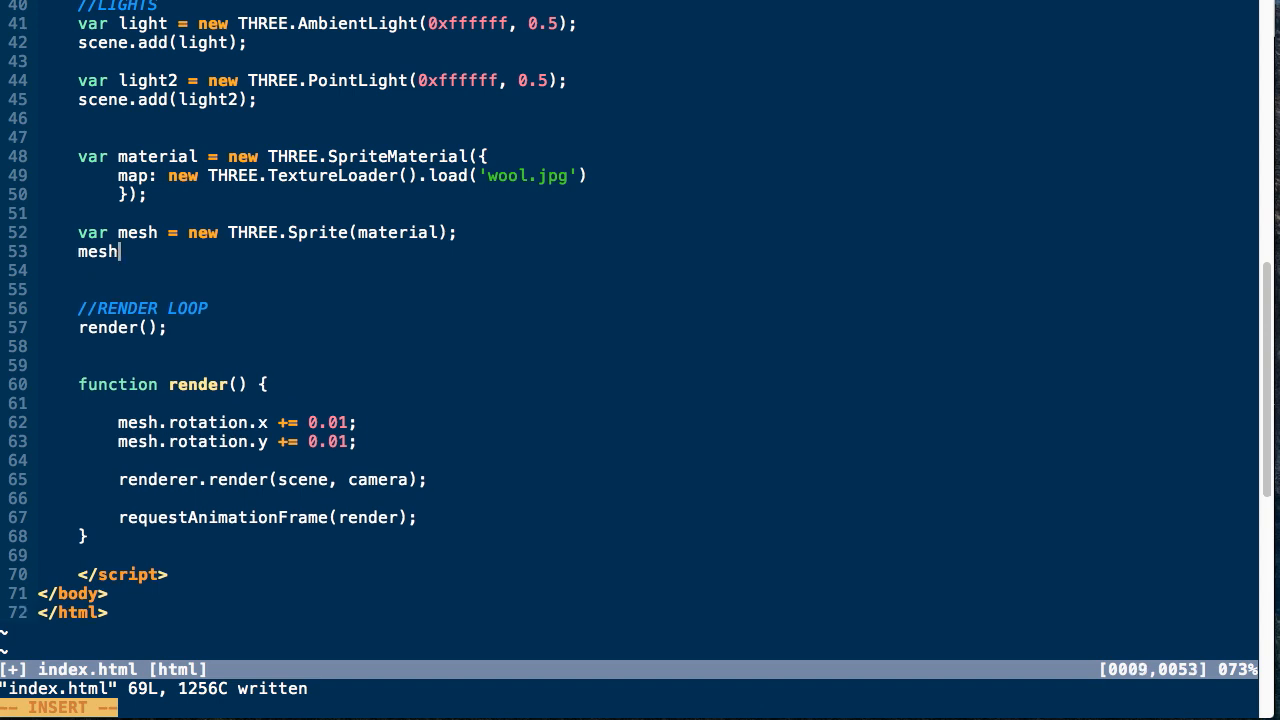
type(".position.z = -1000;")
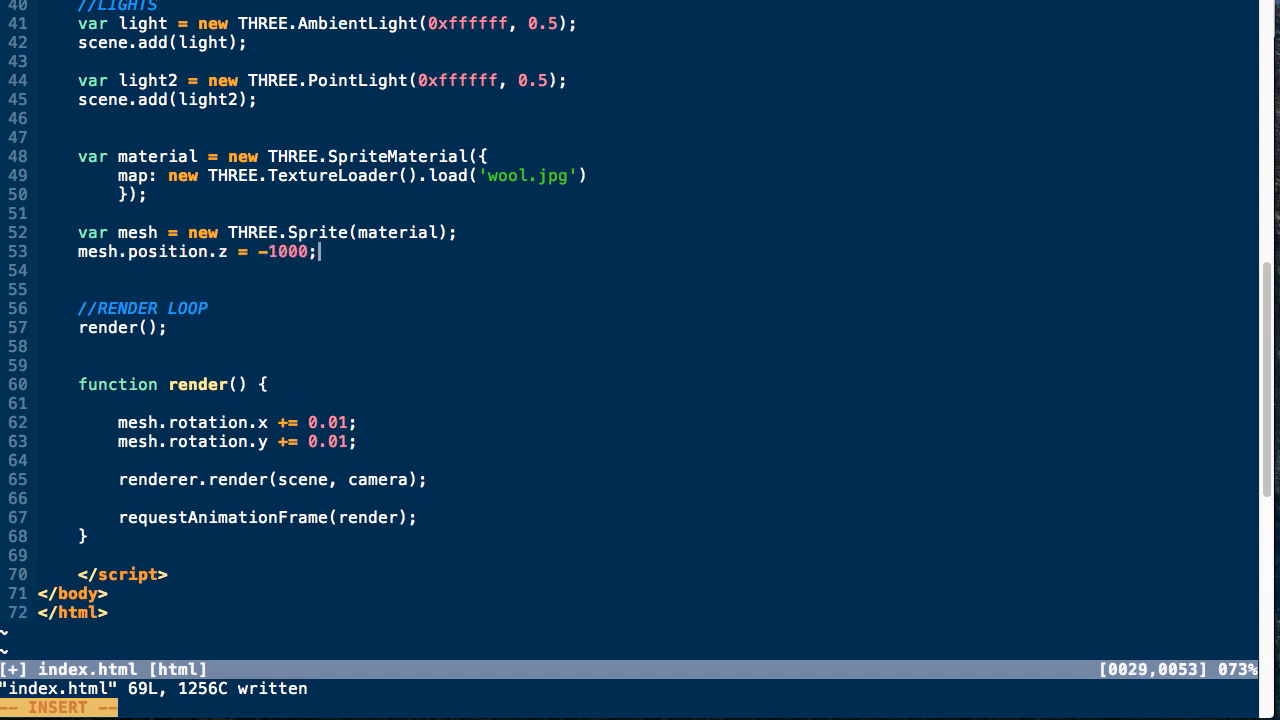
type("scene.add.mesh);")
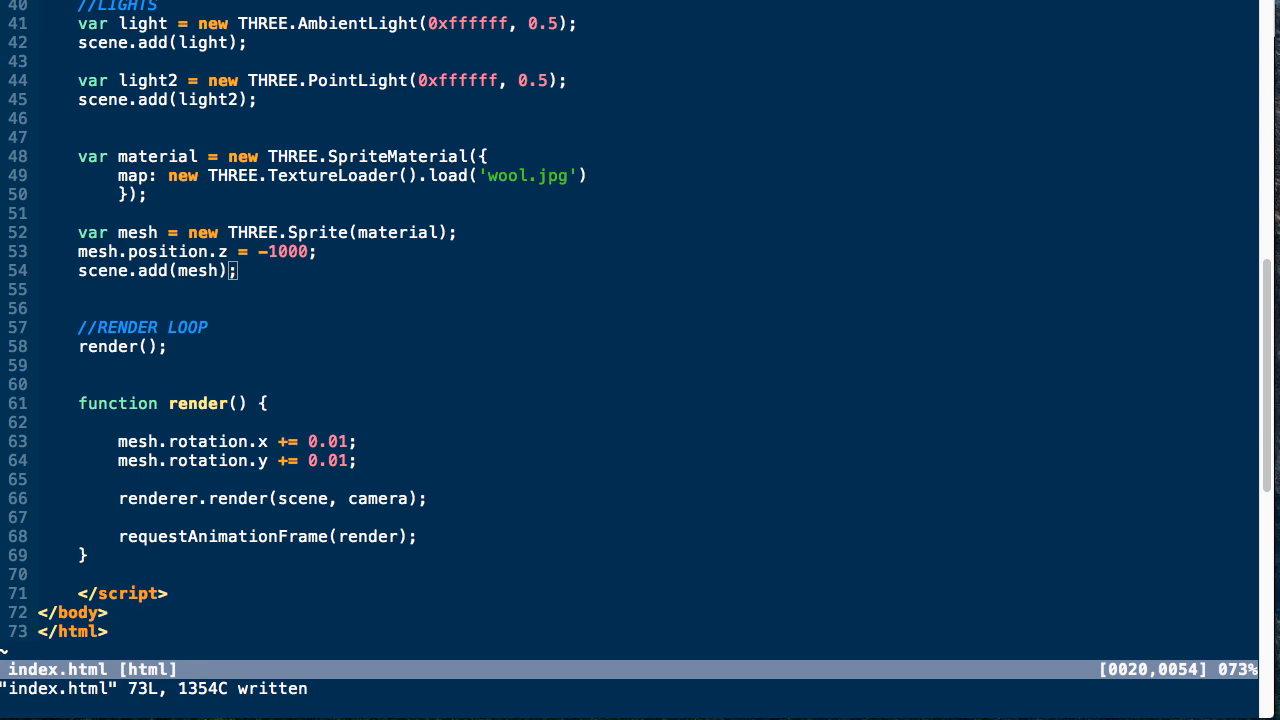
mouse_move(232, 232)
type("mesh.")
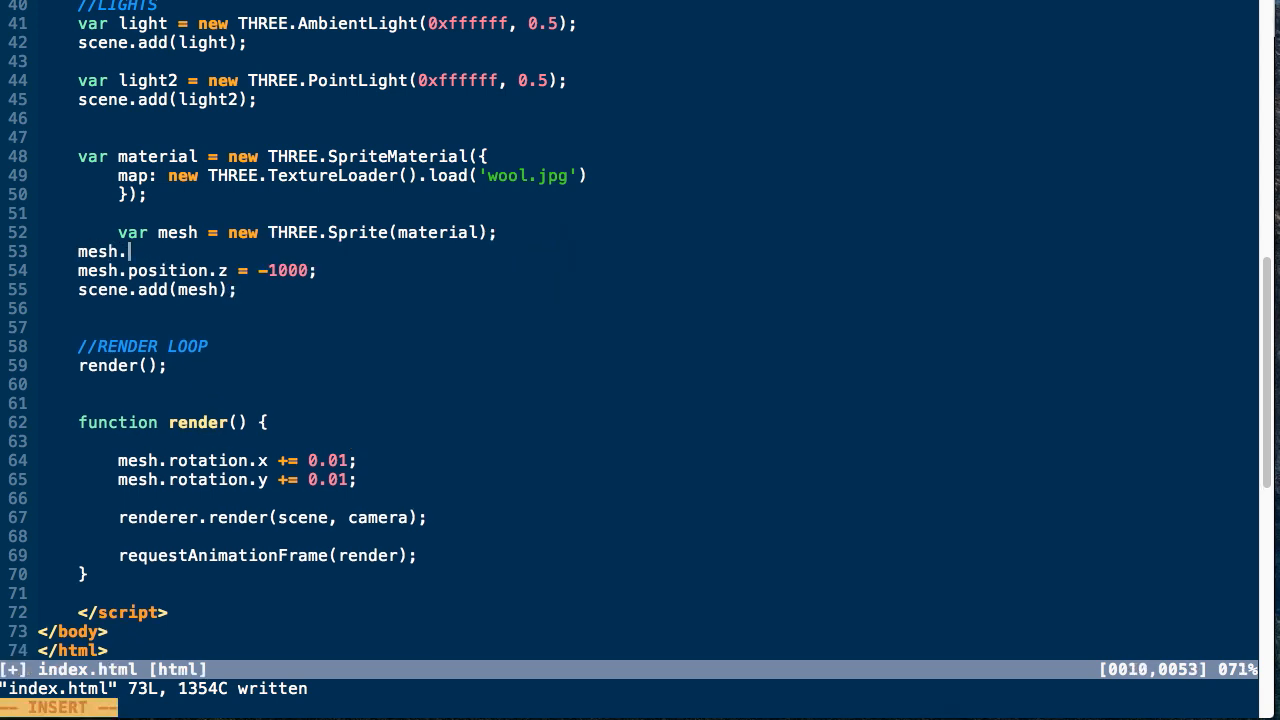
type("scale.set();")
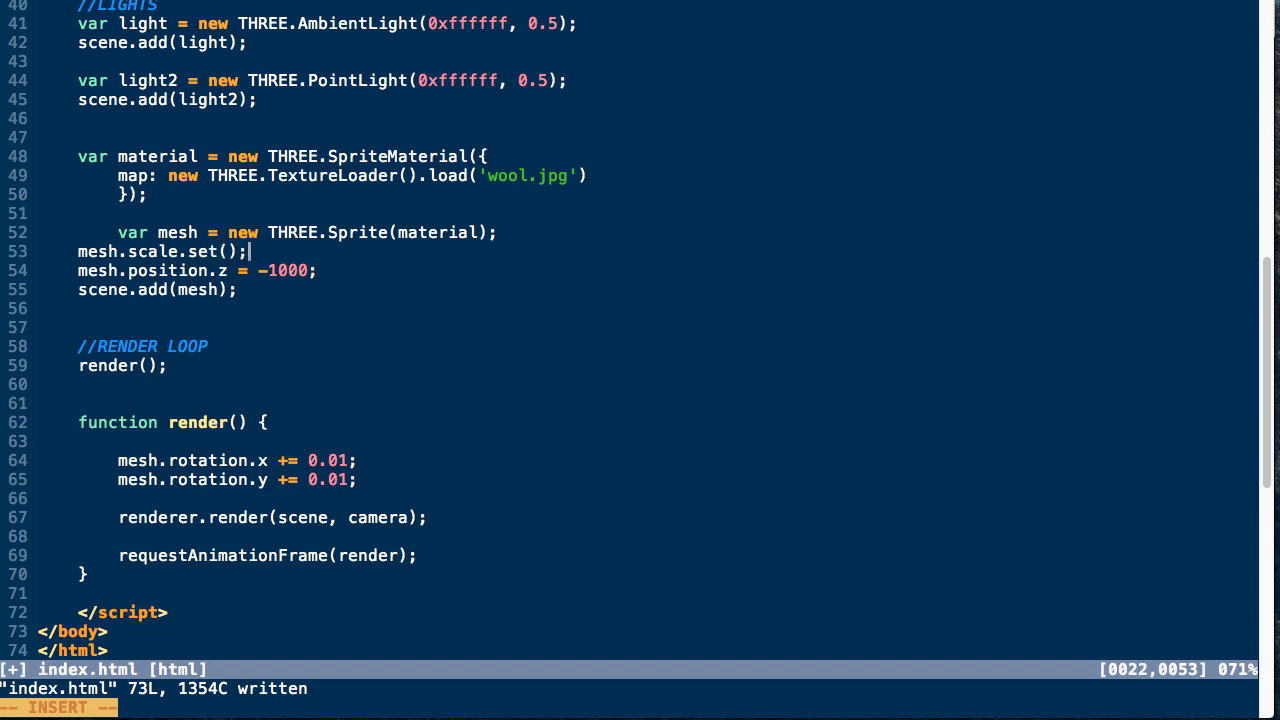
type("100,")
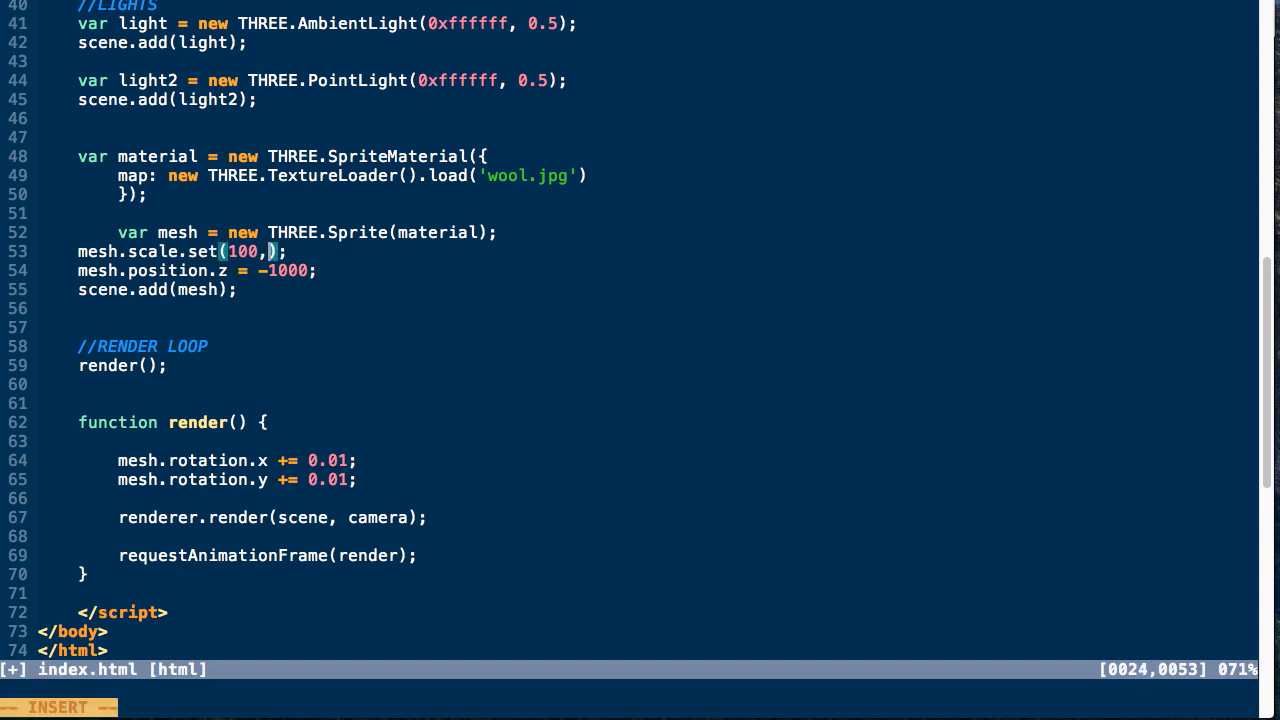